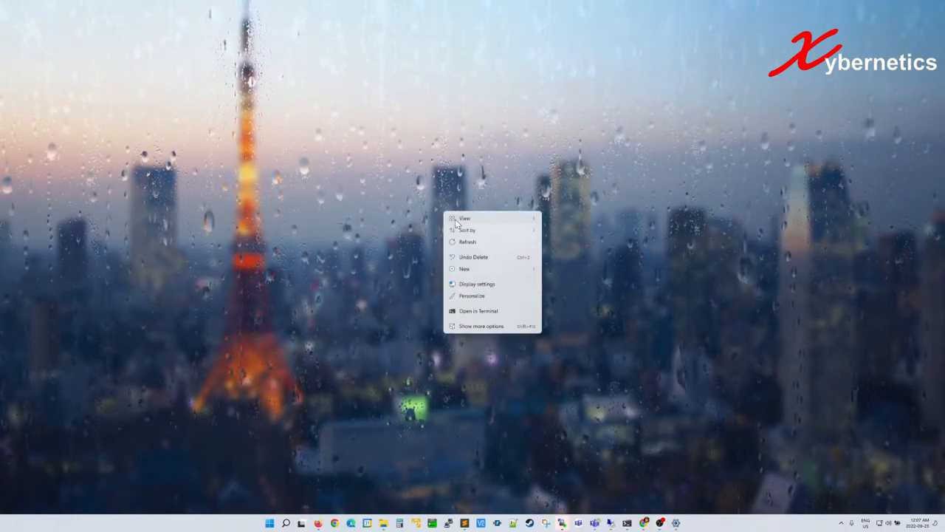
pyautogui.moveTo(502, 310)
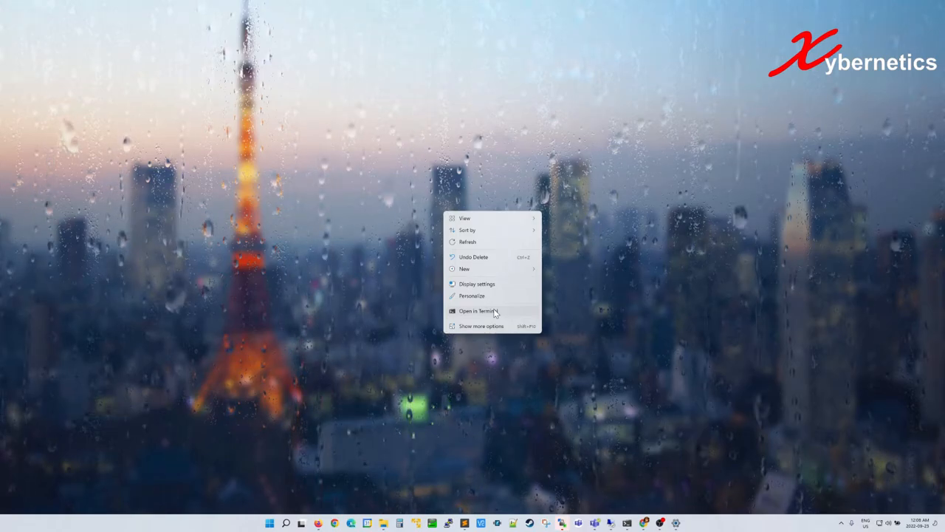
# Launch a PowerShell terminal from the Windows 11 desktop context menu.
pyautogui.click(479, 310)
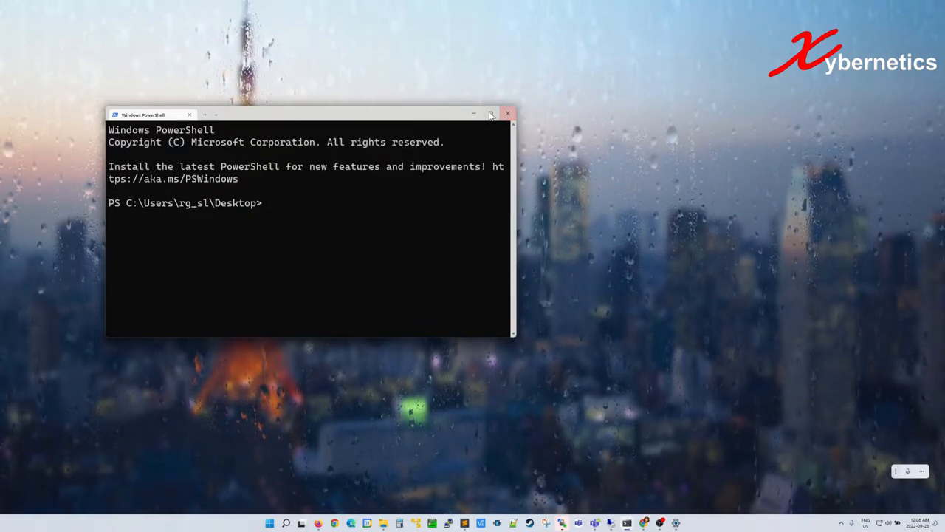
pyautogui.click(489, 112)
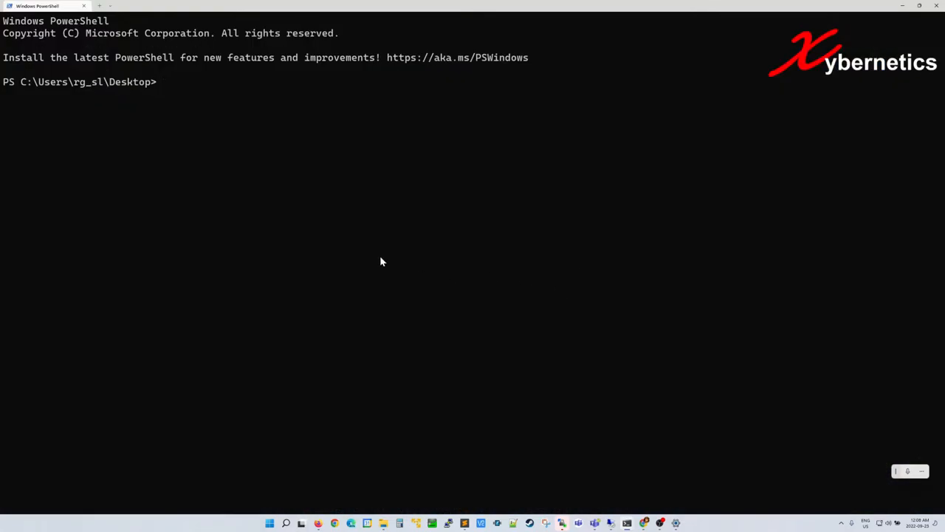
pyautogui.write('ssh')
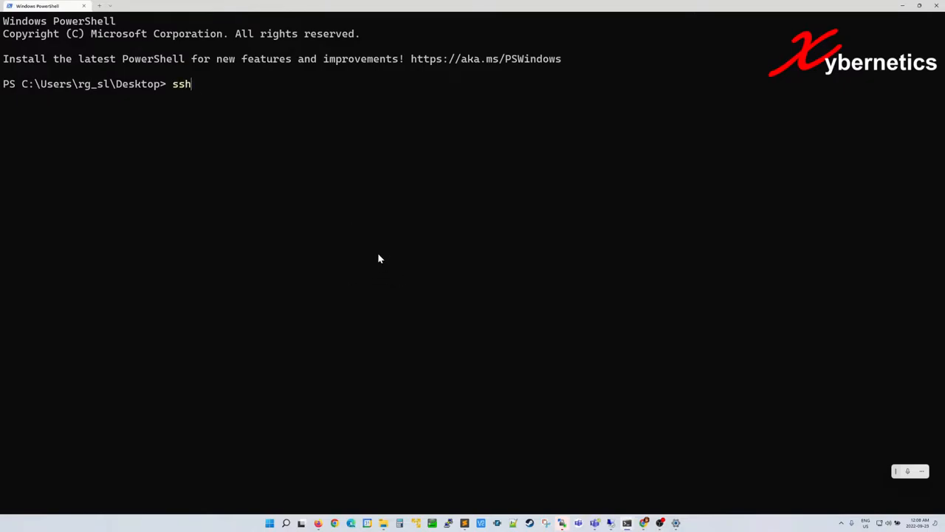
pyautogui.write('pi')
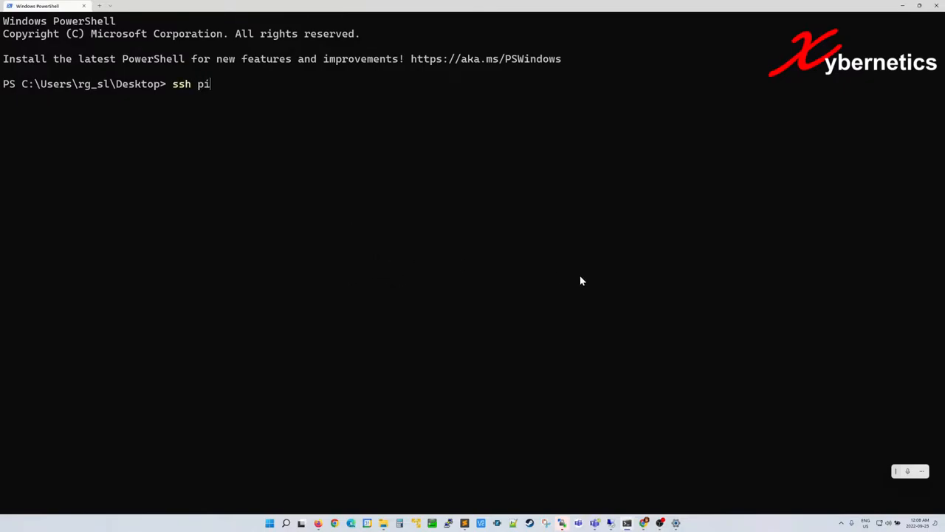
pyautogui.write('@192.')
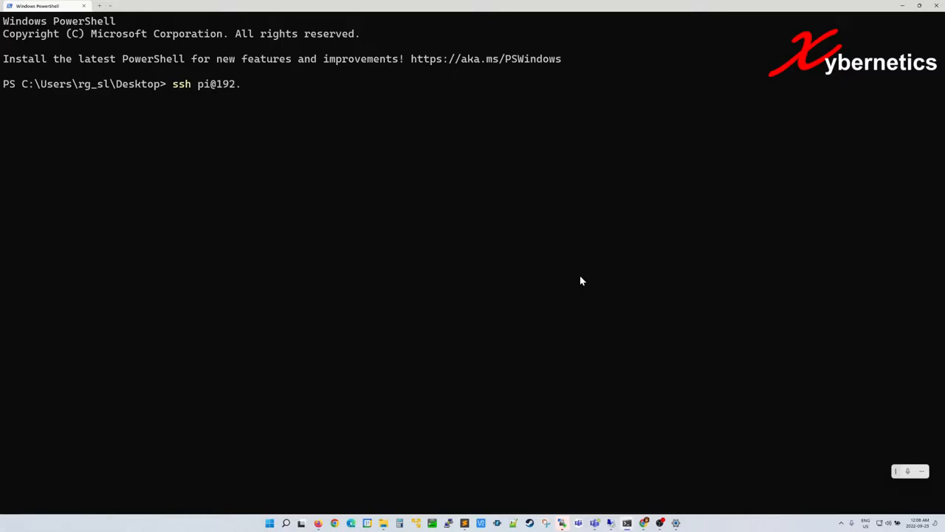
pyautogui.write('168.1.')
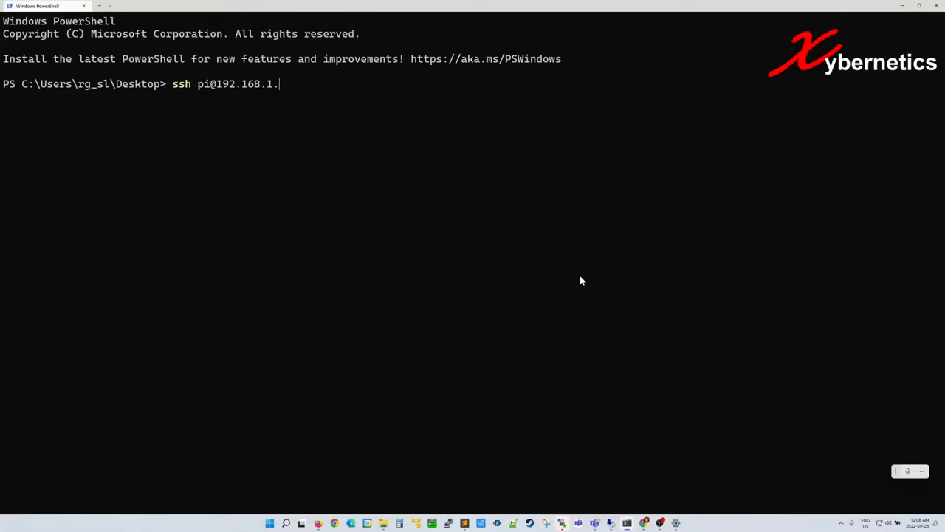
pyautogui.write('201')
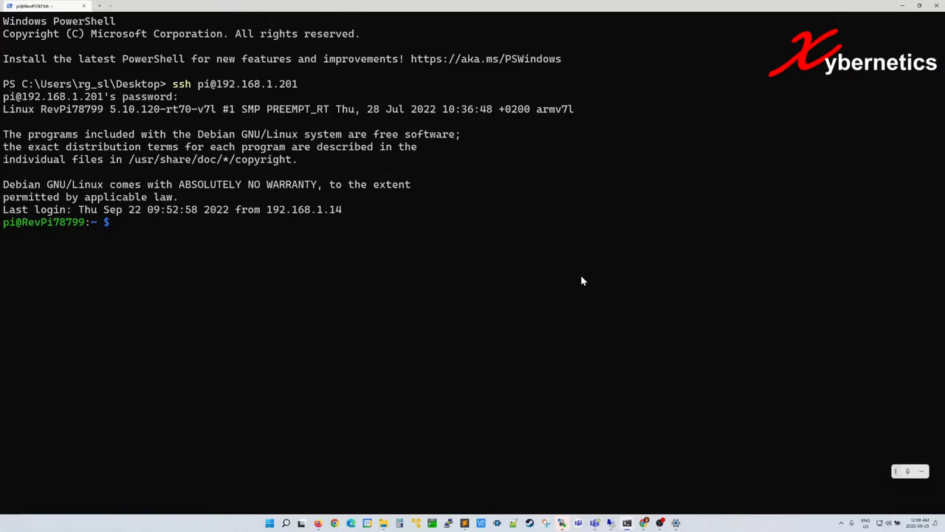
# Become root with sudo su, clear the screen, and show the release with lsb_release -a.
pyautogui.write('sudo su')
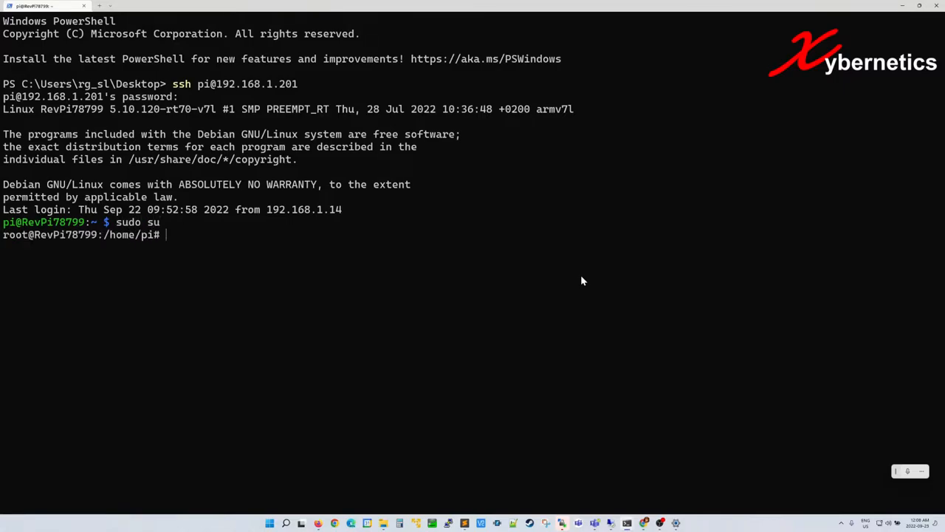
pyautogui.write('c')
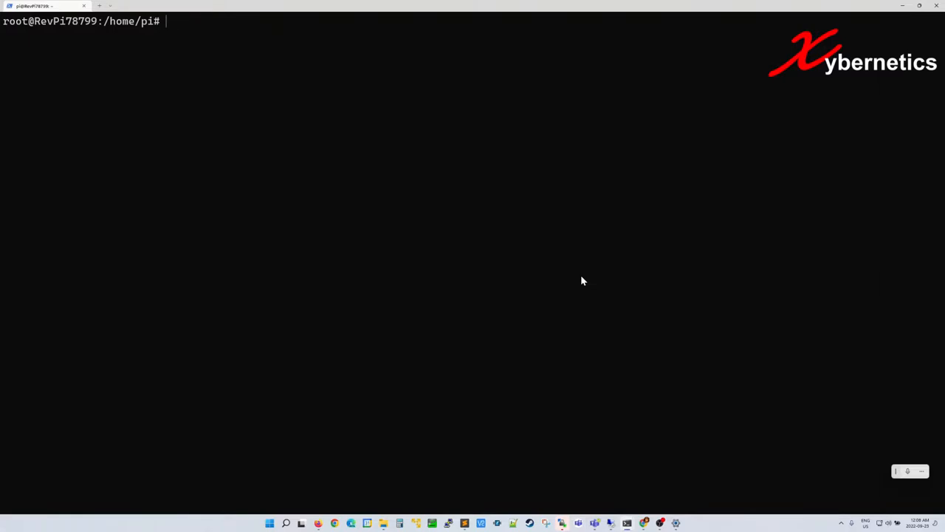
pyautogui.write('lsb_release -a')
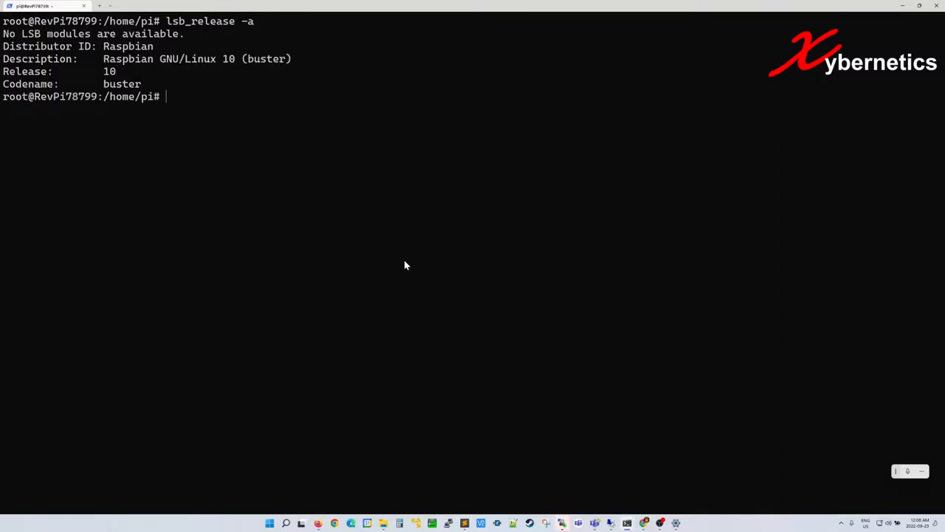
pyautogui.moveTo(389, 310)
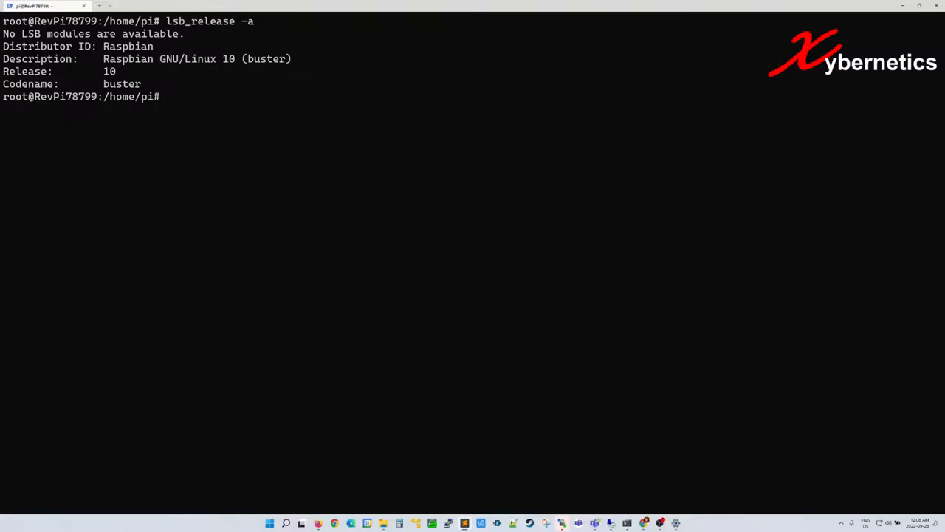
pyautogui.moveTo(511, 268)
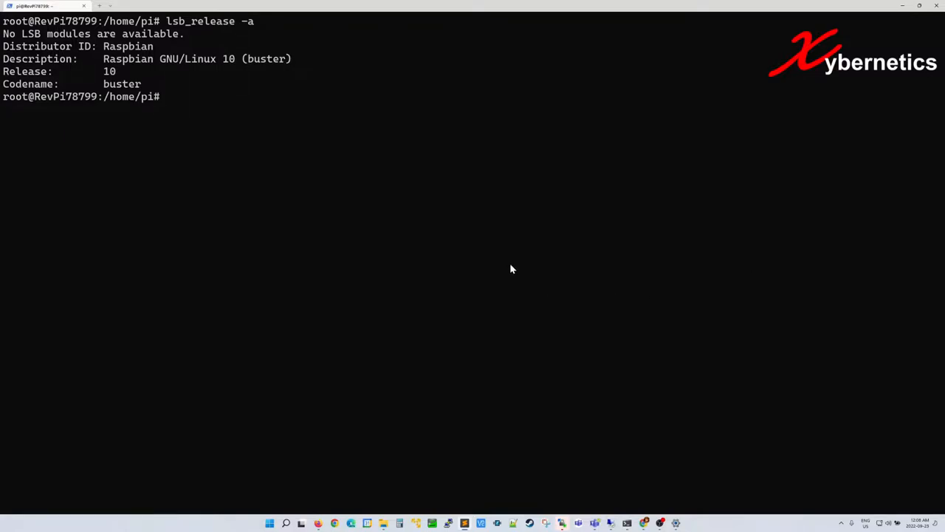
# Load /etc/rabitest.sh into nano to review its keep-running loop.
pyautogui.write('nano /etc/rabitest.sh')
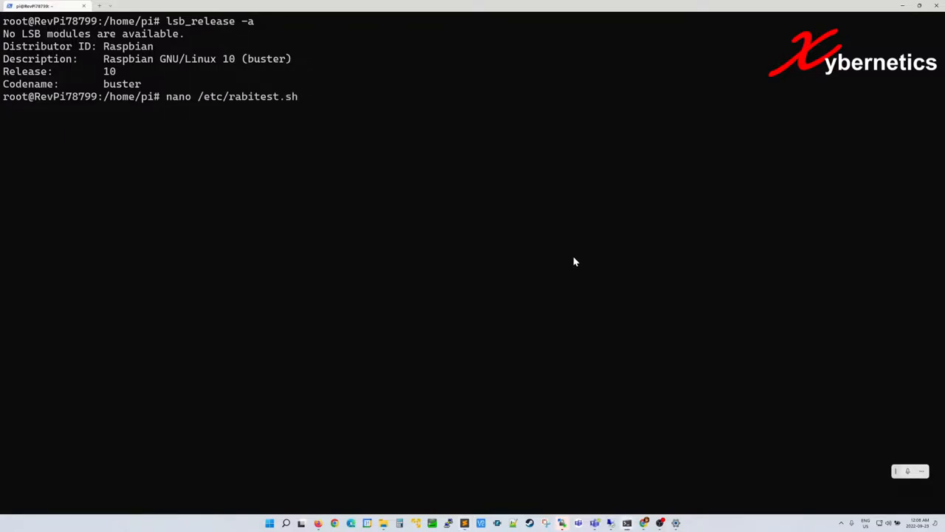
pyautogui.moveTo(220, 104)
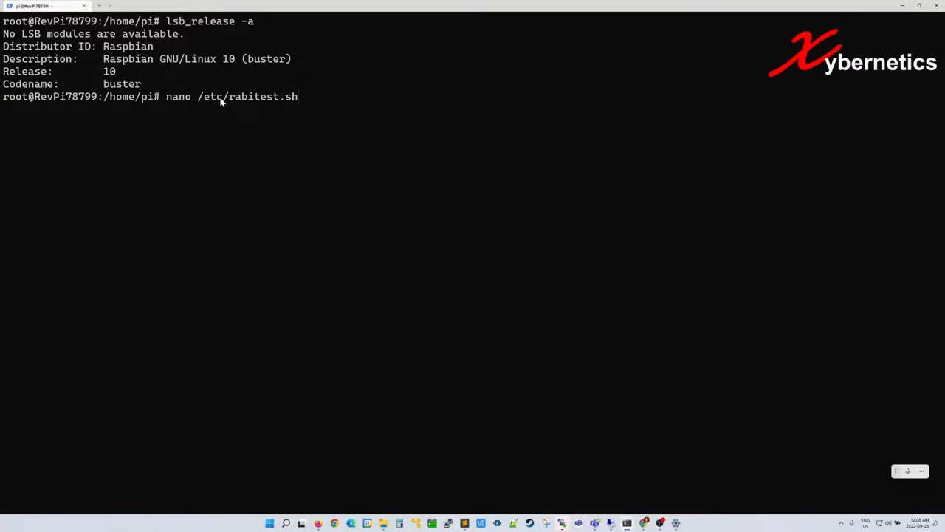
pyautogui.moveTo(398, 93)
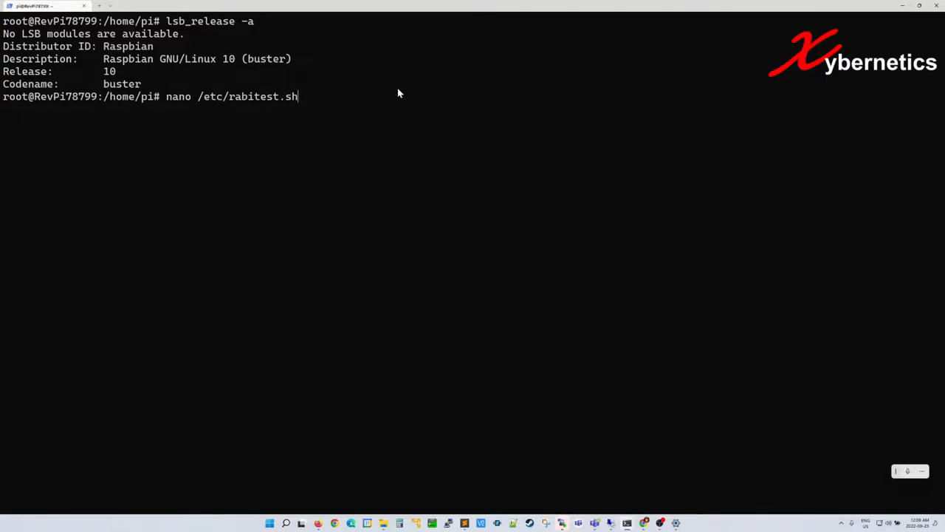
pyautogui.press('Enter')
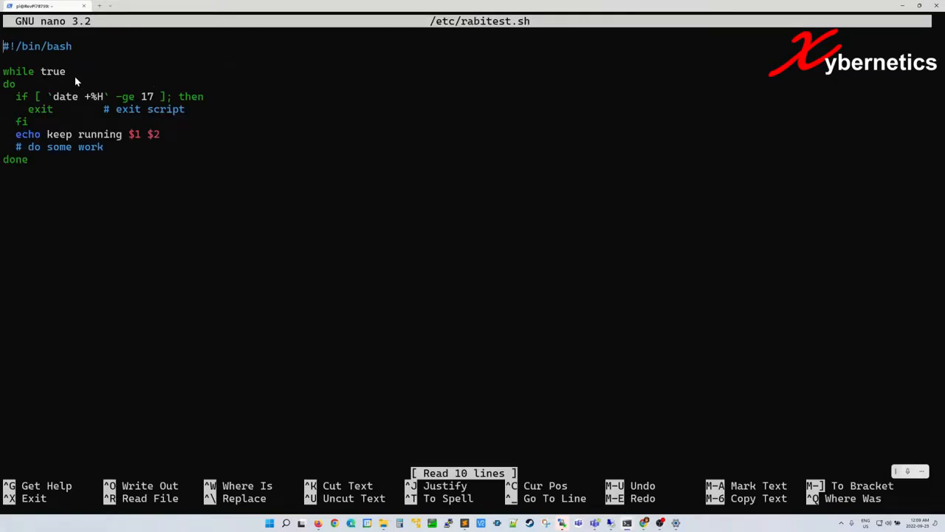
pyautogui.moveTo(104, 146)
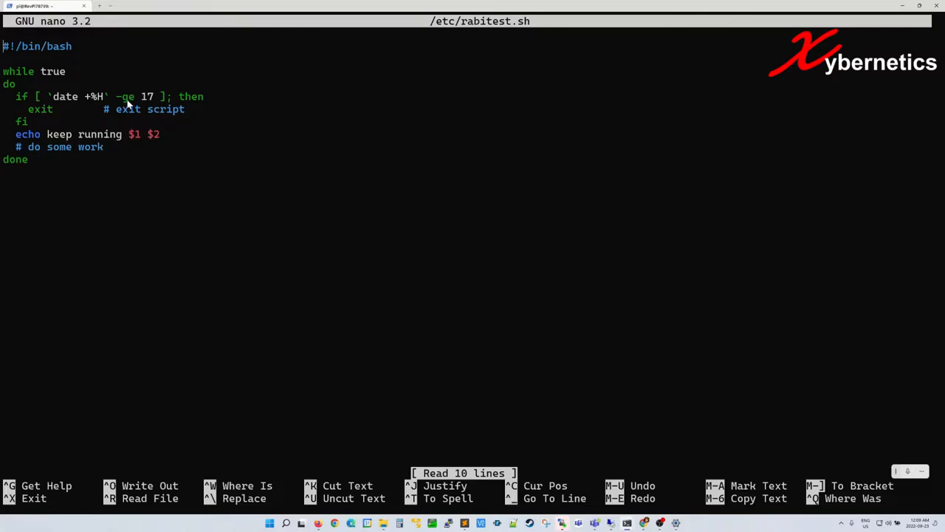
pyautogui.moveTo(112, 109)
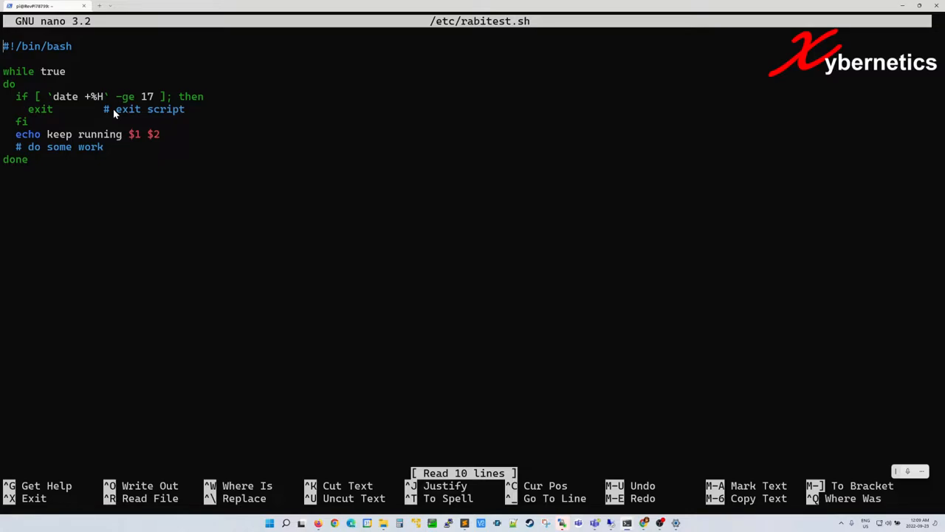
# Exit nano, run rabitest.sh printing 'keep running', then stop it.
pyautogui.press('ctrl+x')
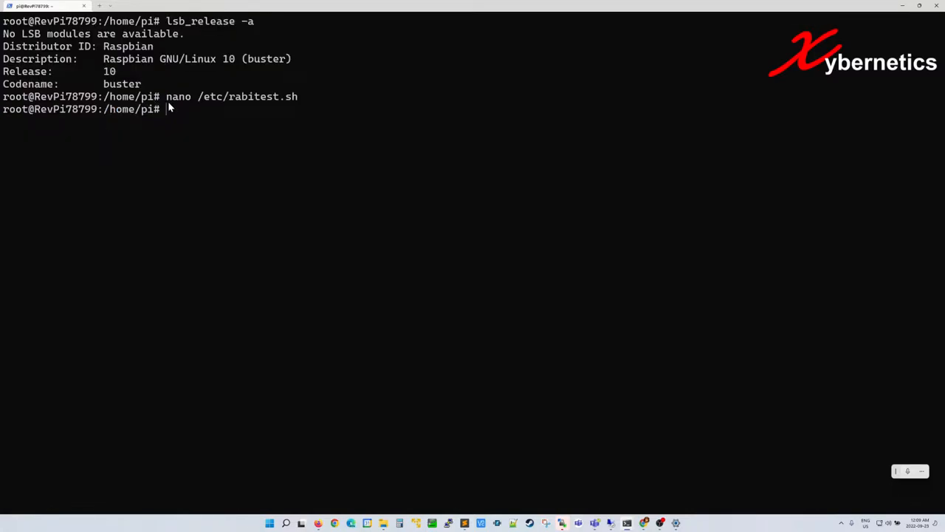
pyautogui.moveTo(310, 102)
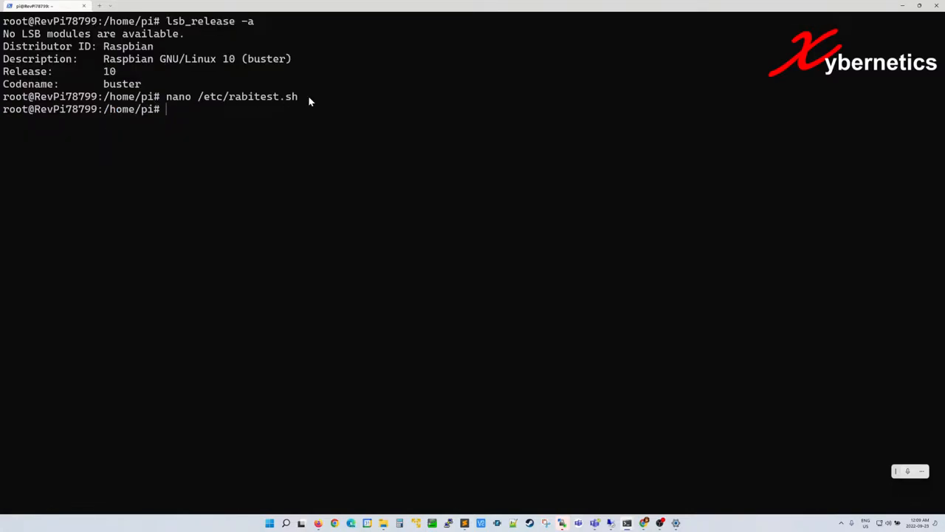
pyautogui.moveTo(290, 65)
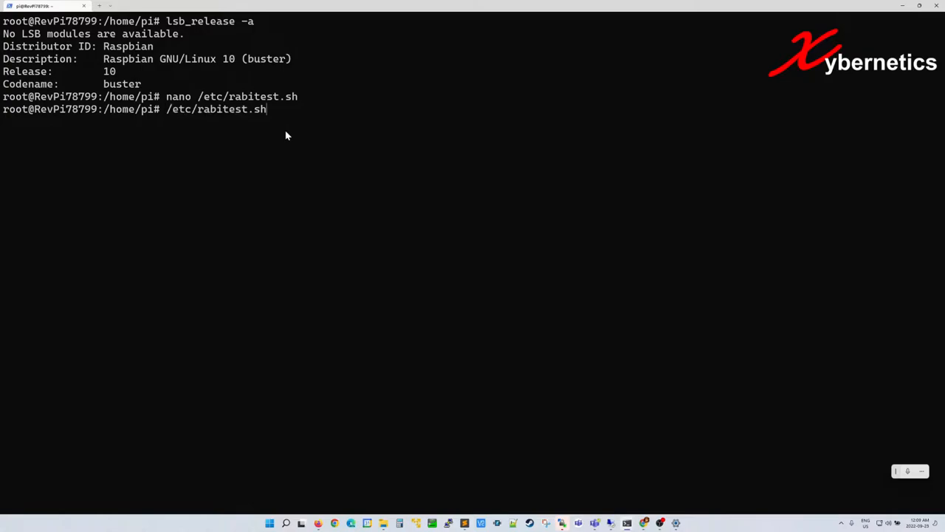
pyautogui.press('Return')
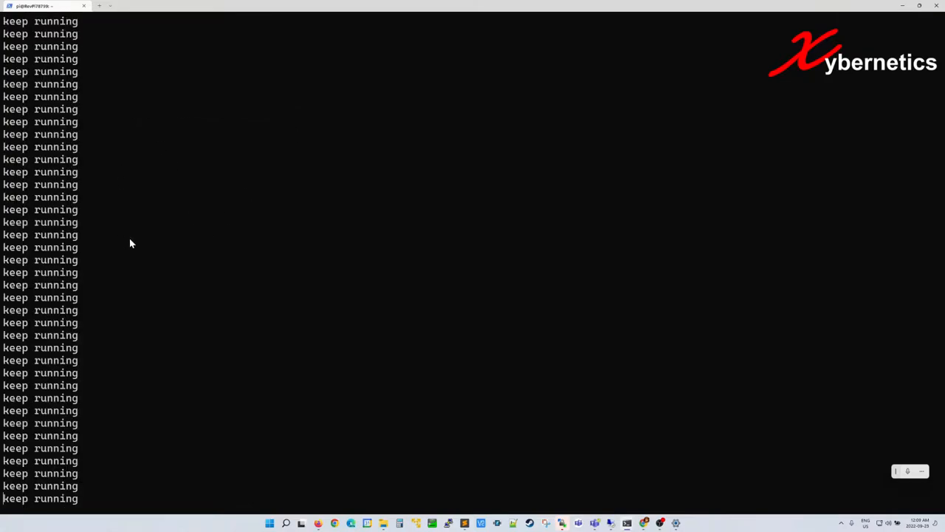
pyautogui.moveTo(159, 245)
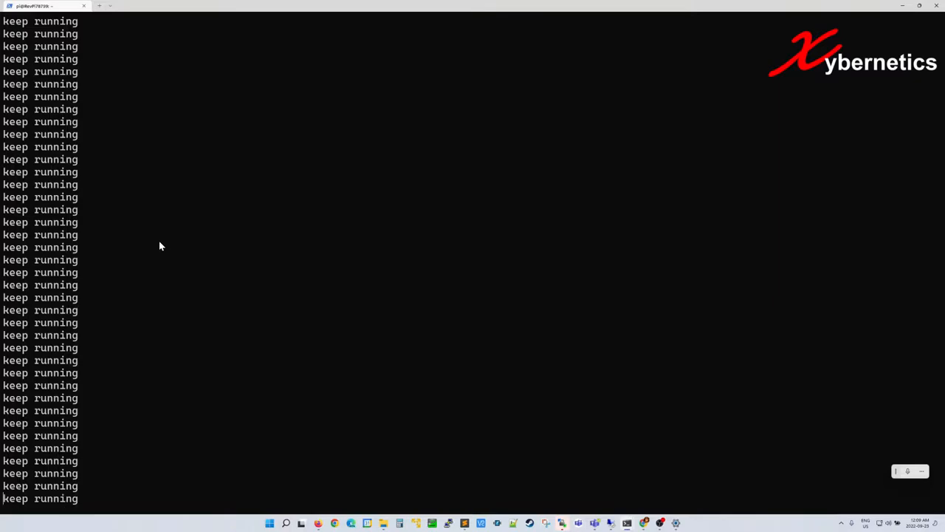
pyautogui.press('ctrl+z')
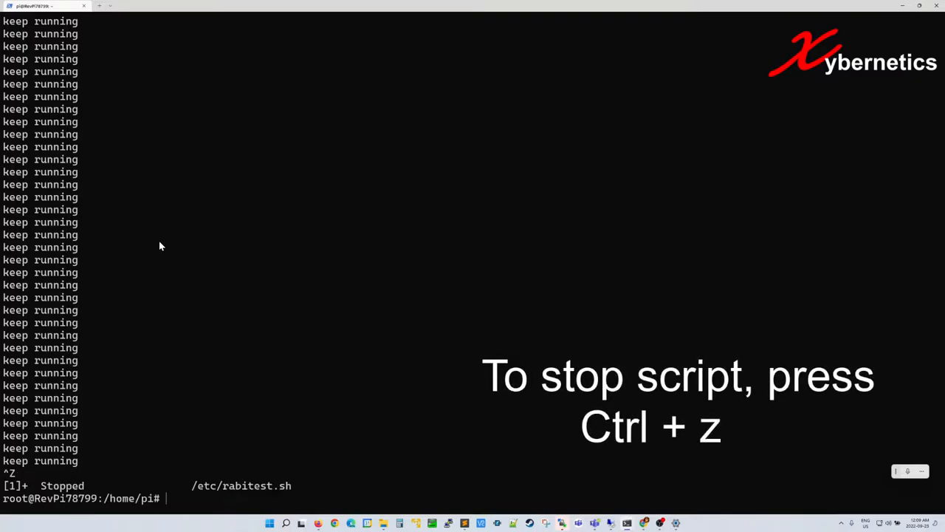
# Rerun /etc/rabitest.sh with arguments rabi ABCDEF.
pyautogui.write('/etc/rabitest.sh')
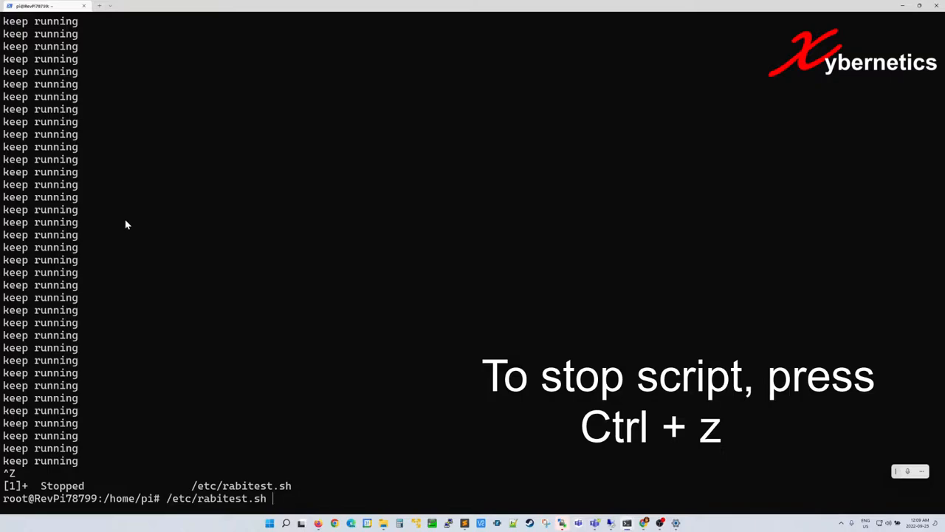
pyautogui.write('rav')
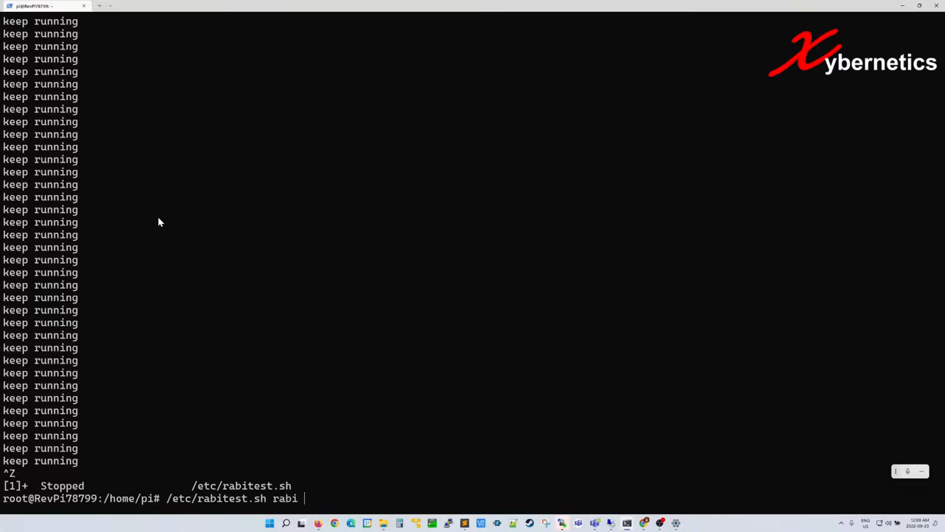
pyautogui.write('AB')
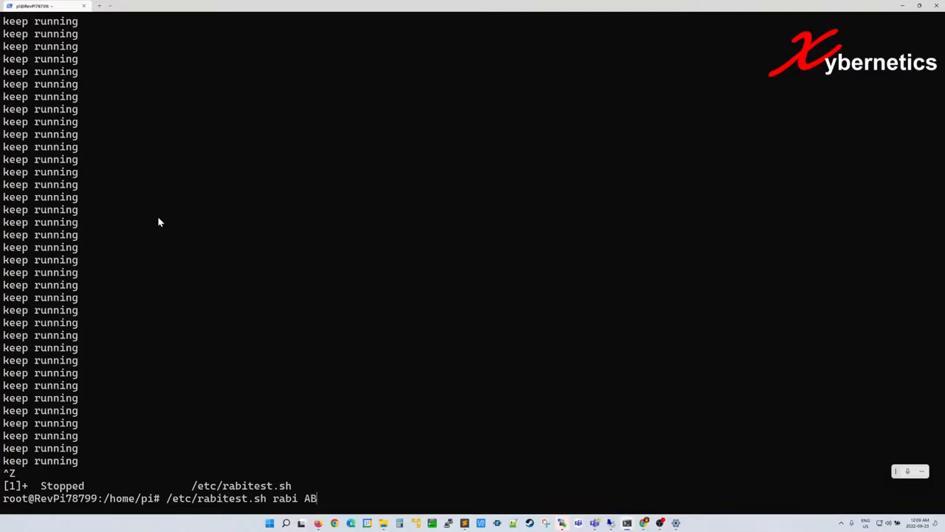
pyautogui.write('CDEF')
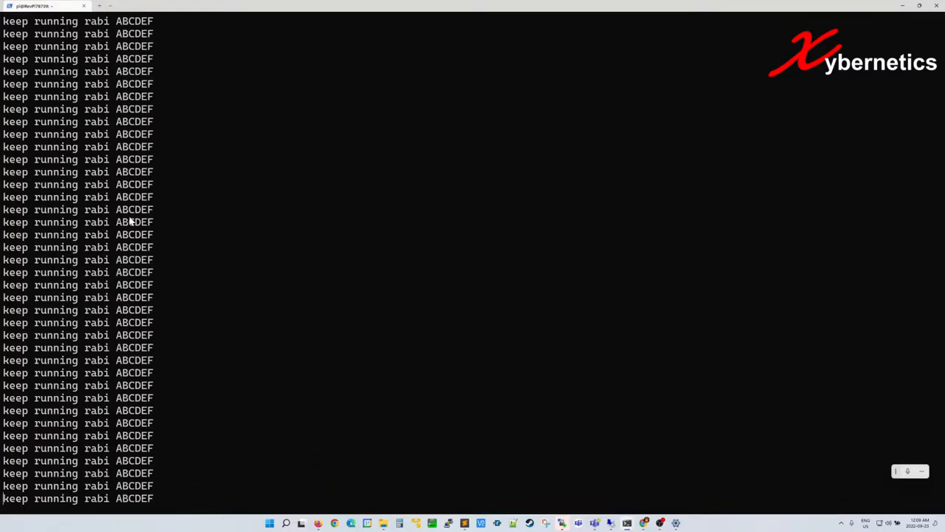
pyautogui.moveTo(189, 269)
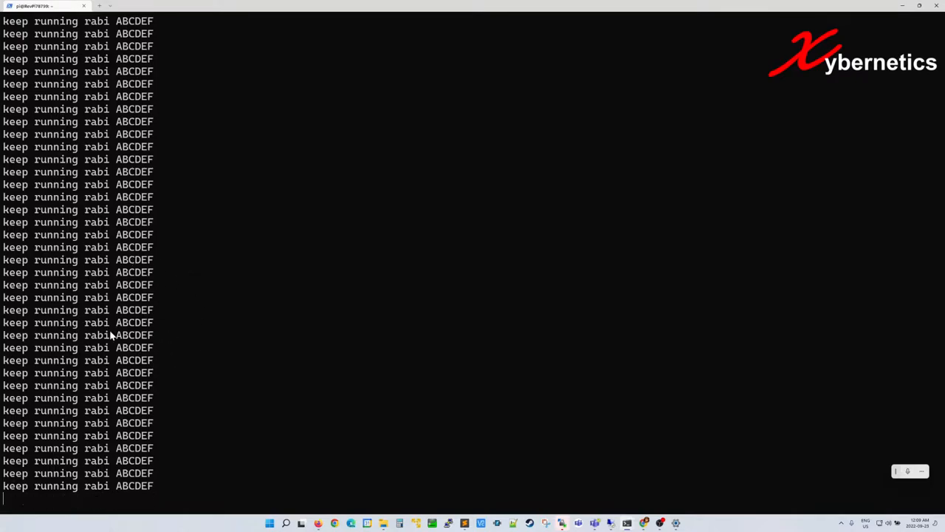
# Stop the script and give /etc/rabitest.sh 777 permissions.
pyautogui.press('ctrl+z')
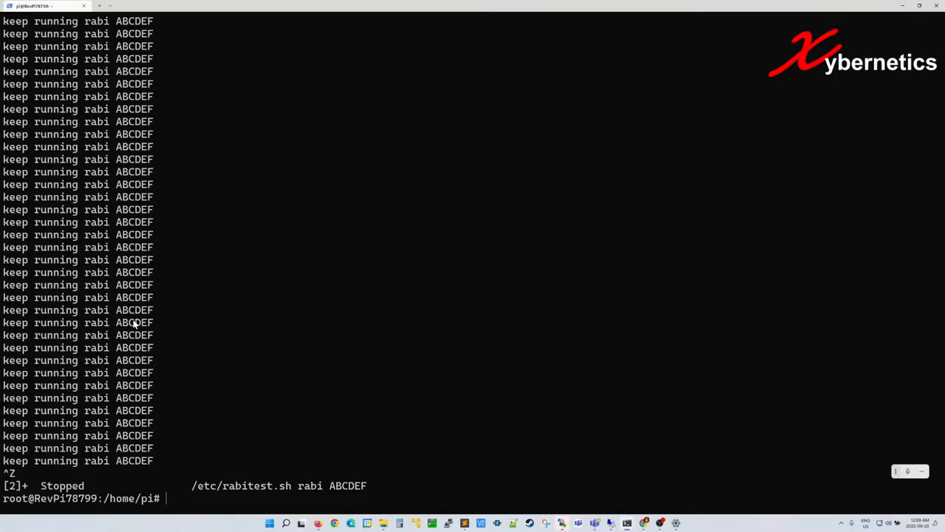
pyautogui.moveTo(257, 387)
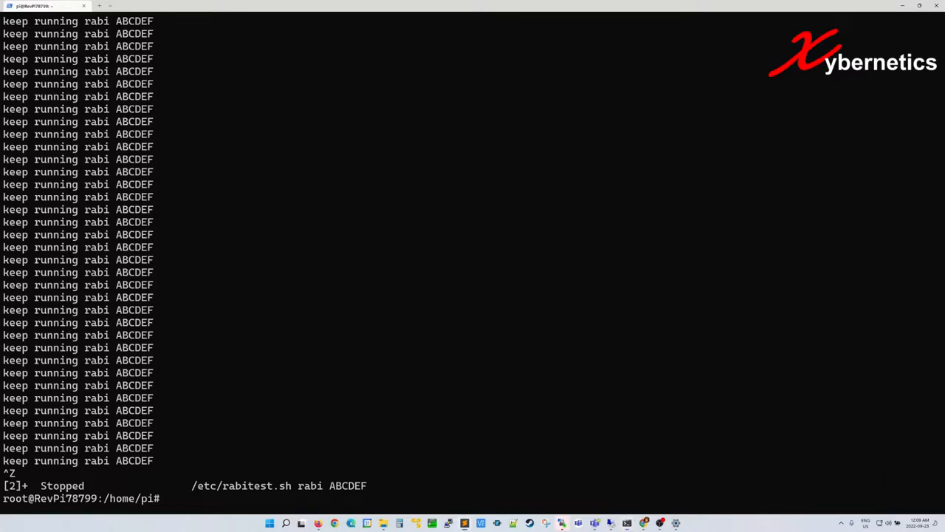
pyautogui.moveTo(776, 343)
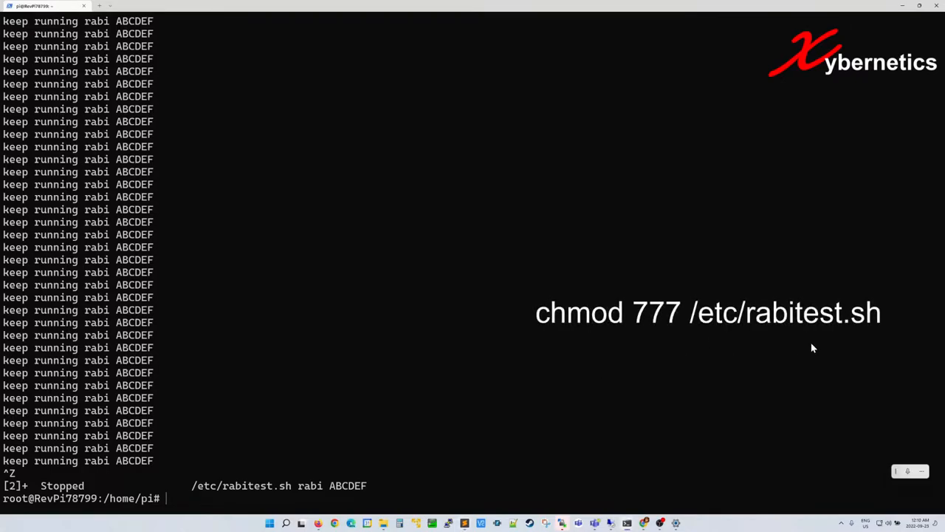
pyautogui.write('chmod 777 /etc/rabitest.sh')
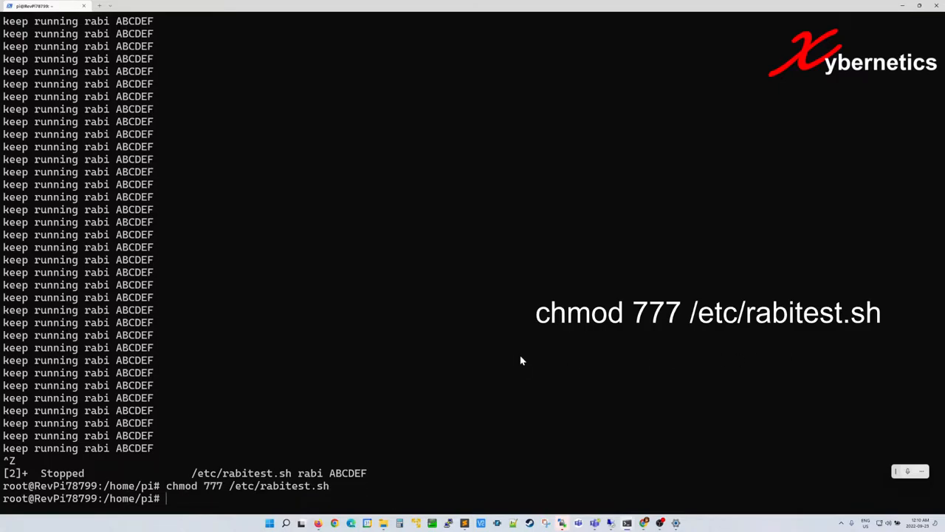
# List /etc/rabitest.sh with ls -al to confirm rwxrwxrwx.
pyautogui.write('ls')
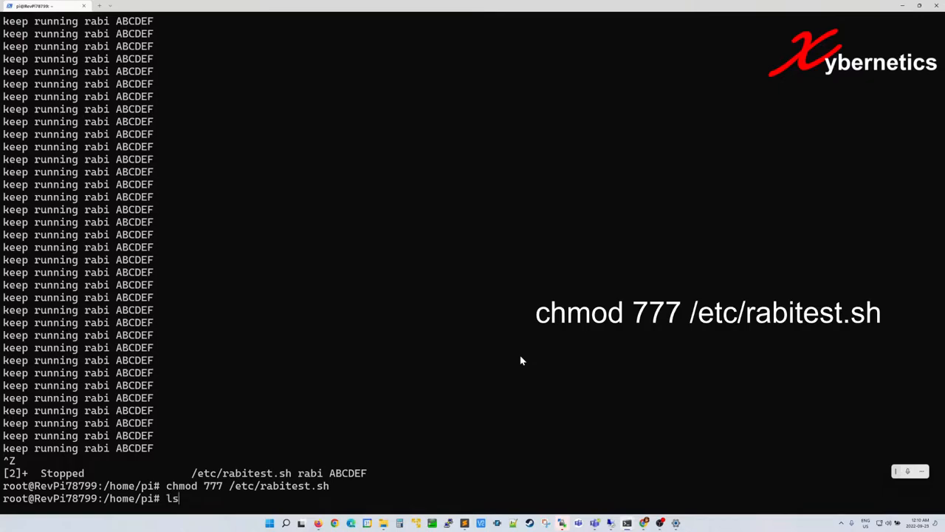
pyautogui.write('-')
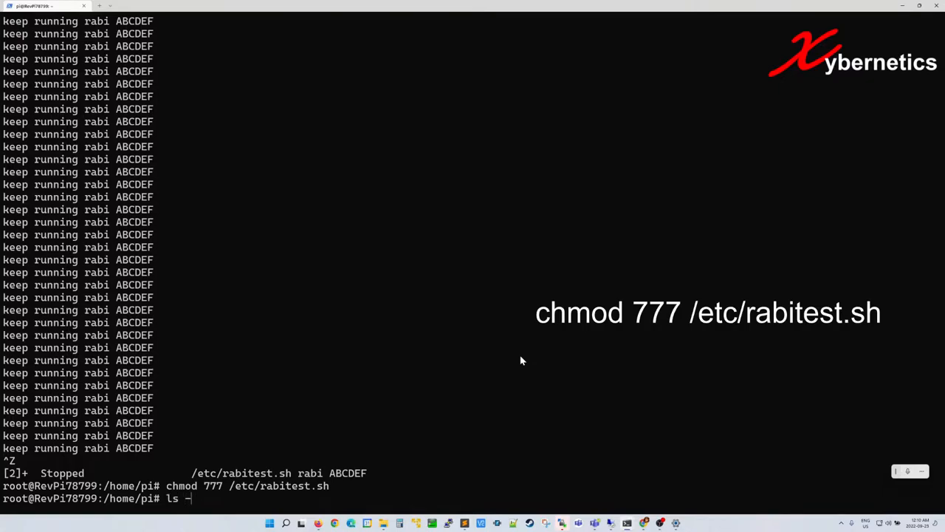
pyautogui.write('al')
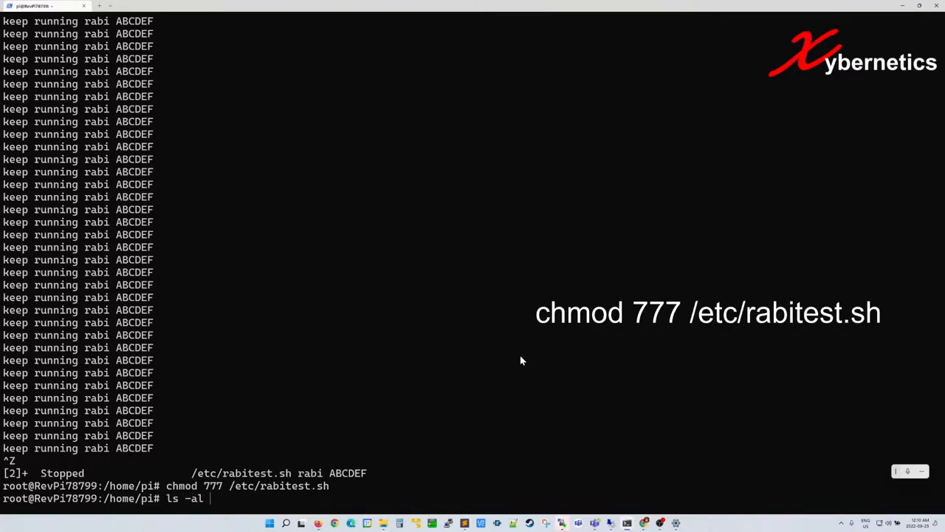
pyautogui.write('/etc/rabitest.sh')
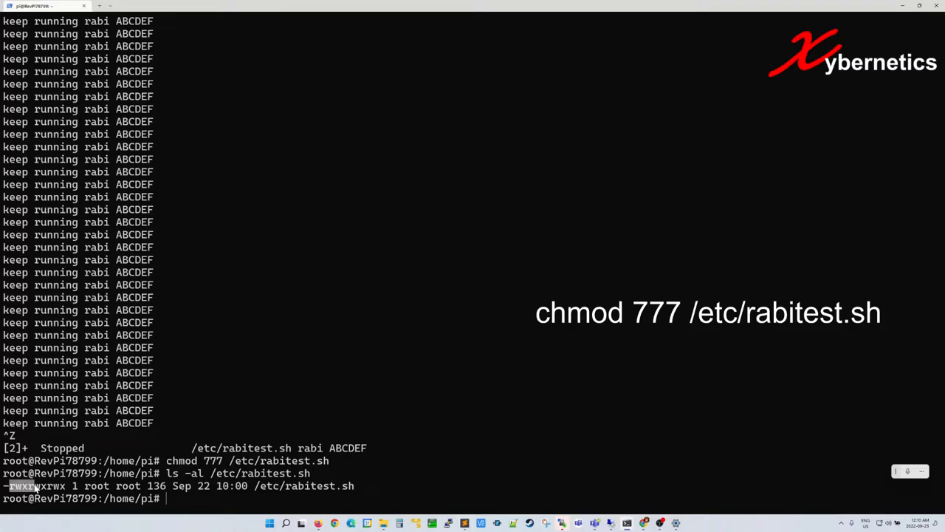
pyautogui.moveTo(301, 398)
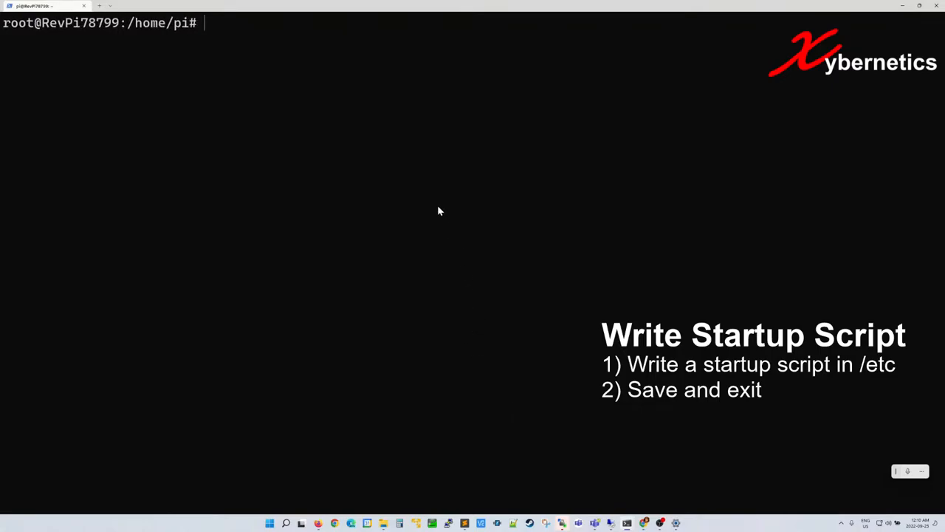
# Create /etc/init.d/rabitest in nano and paste in the init script with headers, DAEMON path and start/stop cases.
pyautogui.write('nano /etc/init.d/rabitest')
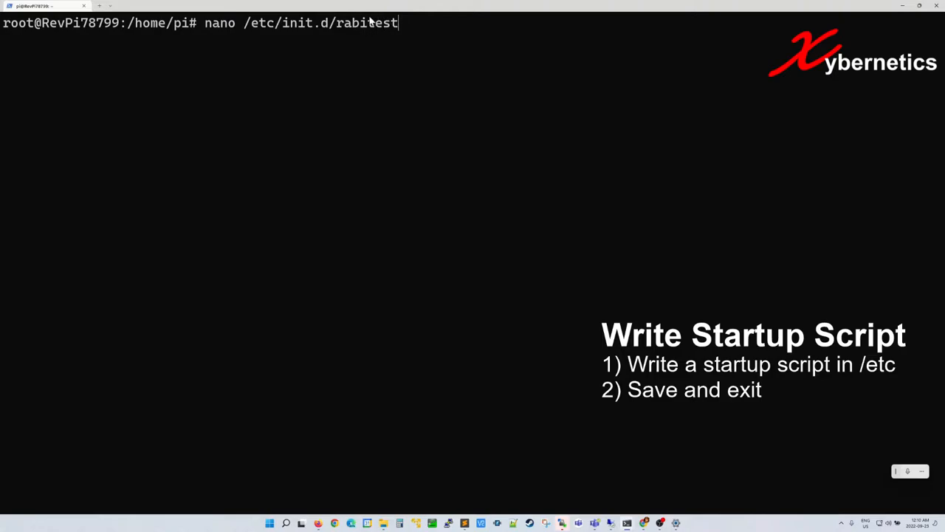
pyautogui.doubleClick(283, 21)
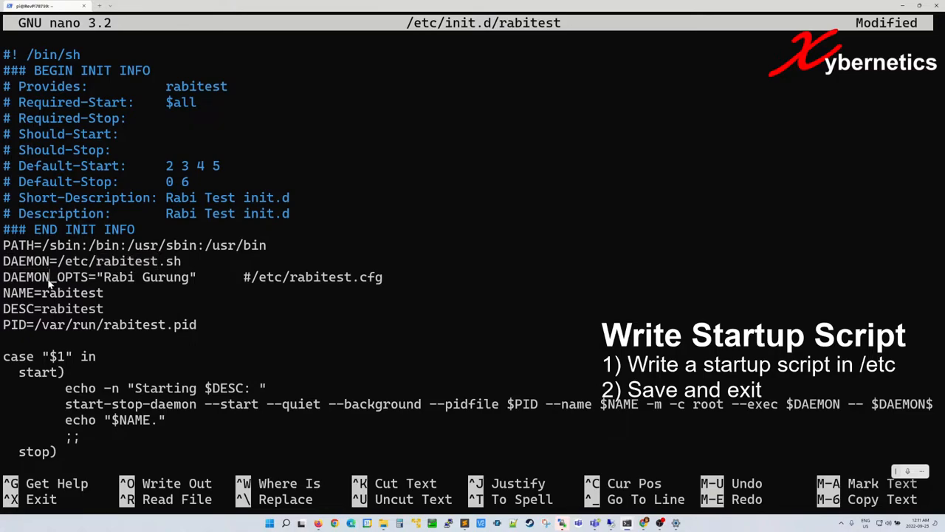
pyautogui.doubleClick(47, 277)
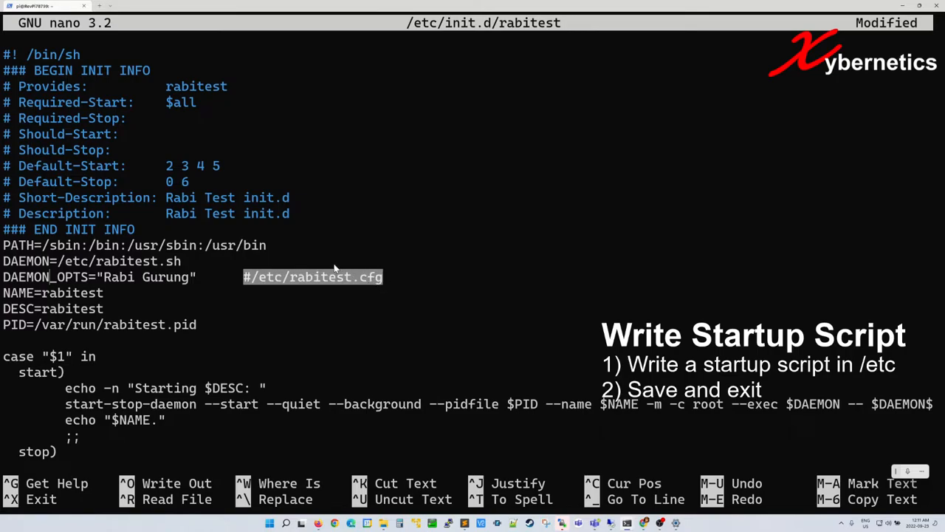
pyautogui.moveTo(348, 278)
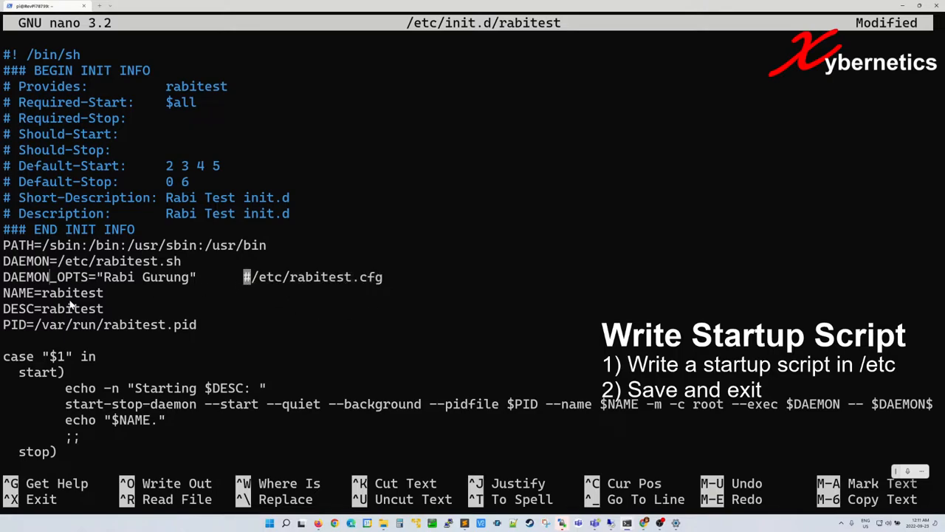
pyautogui.doubleClick(71, 308)
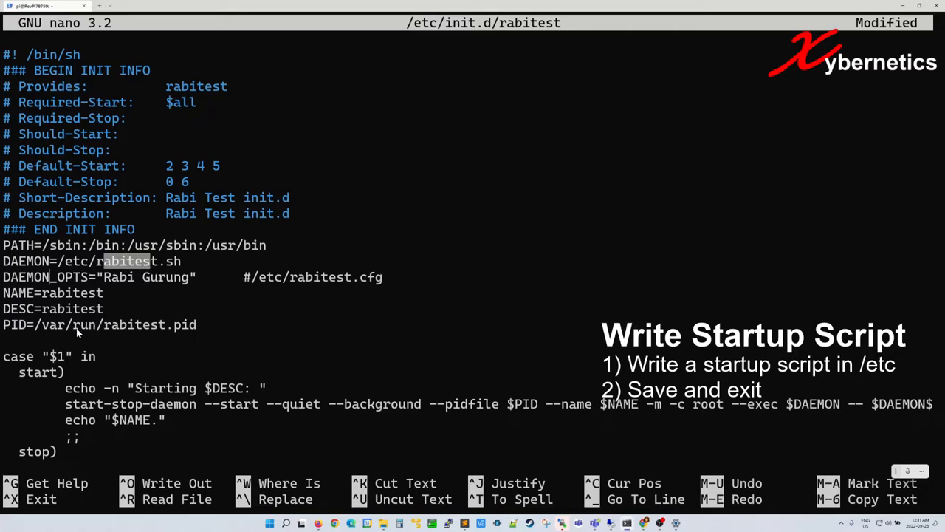
pyautogui.moveTo(169, 339)
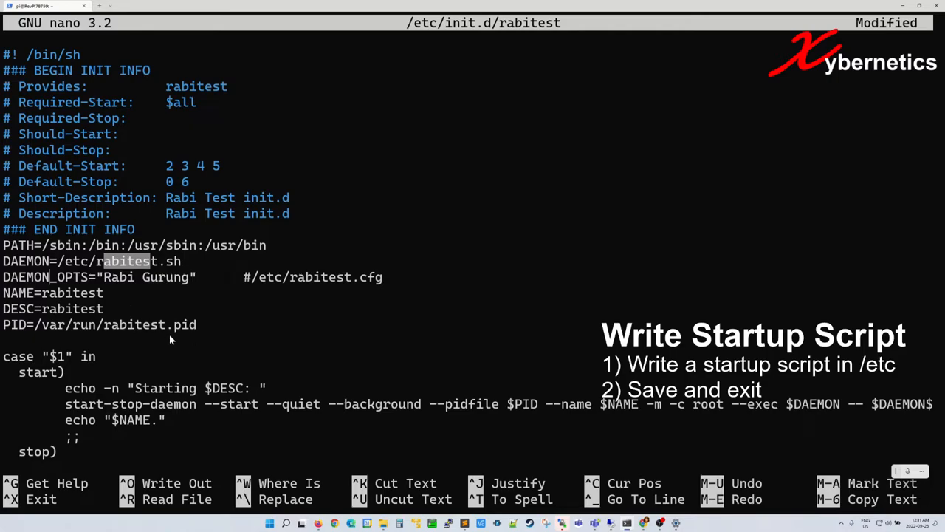
pyautogui.moveTo(118, 317)
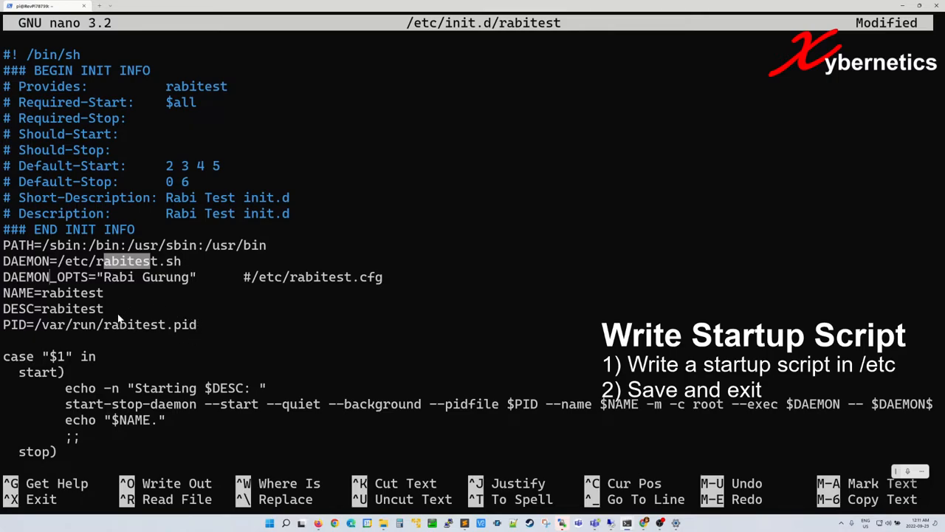
pyautogui.moveTo(121, 325)
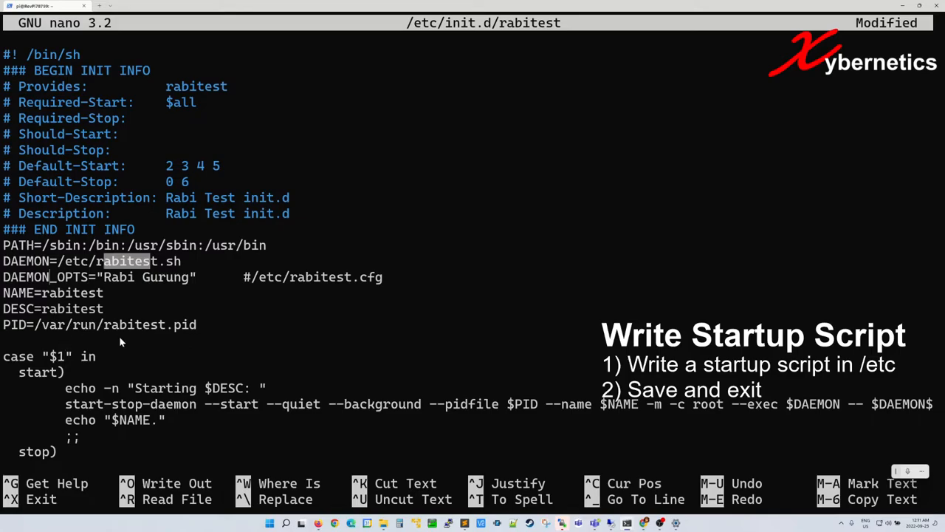
pyautogui.moveTo(248, 256)
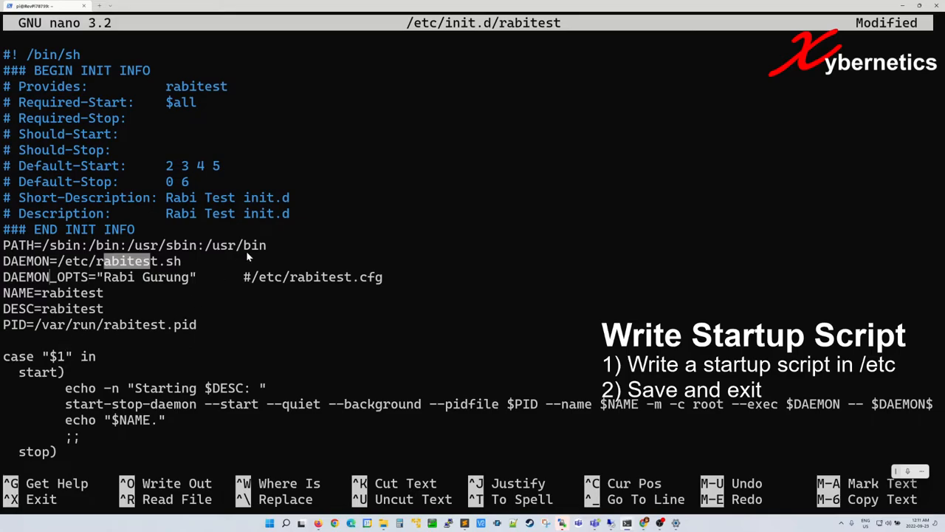
pyautogui.scroll(-3)
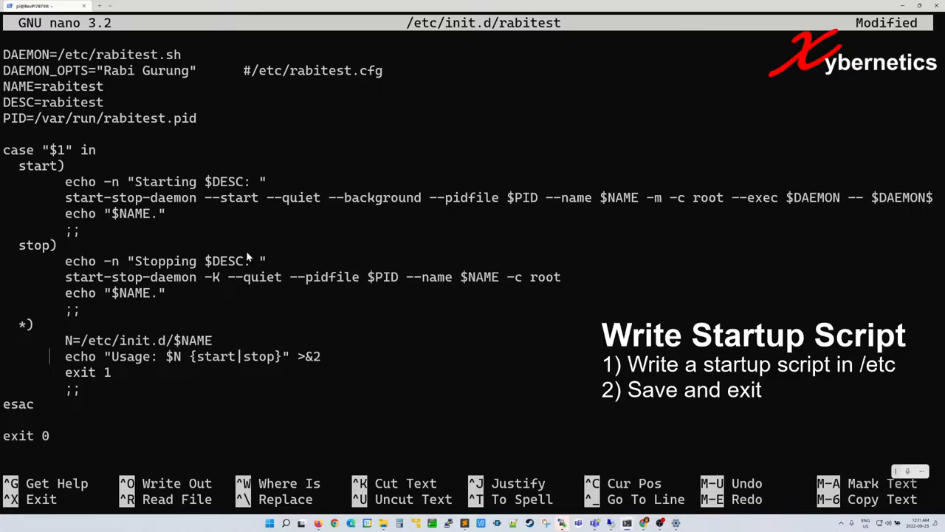
pyautogui.moveTo(177, 198)
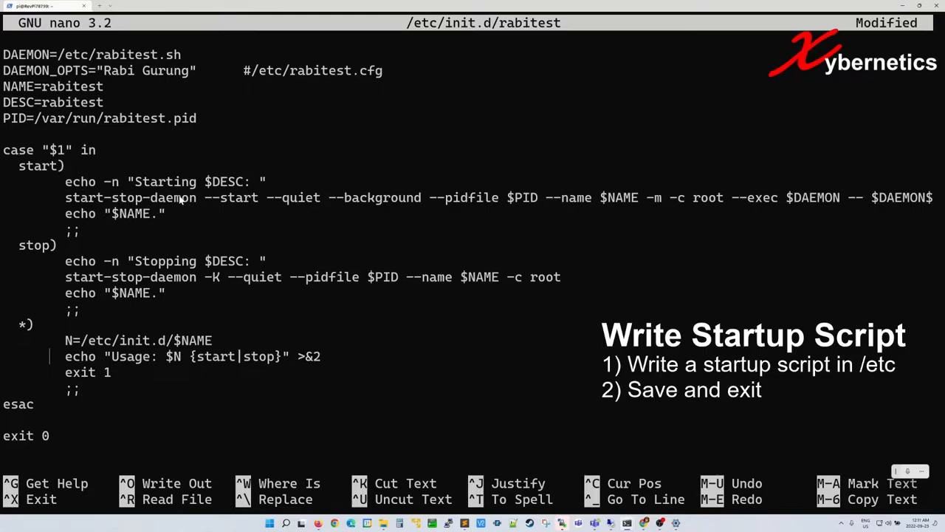
pyautogui.doubleClick(238, 198)
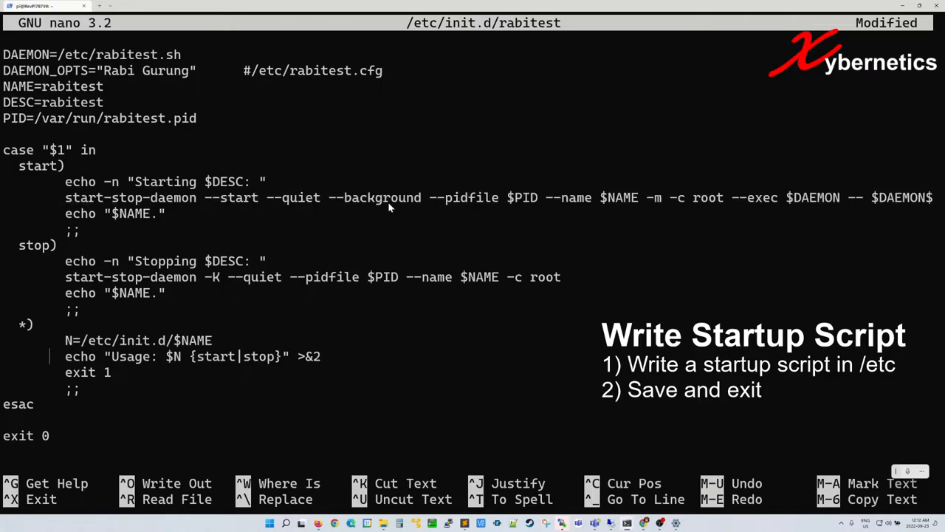
pyautogui.doubleClick(471, 198)
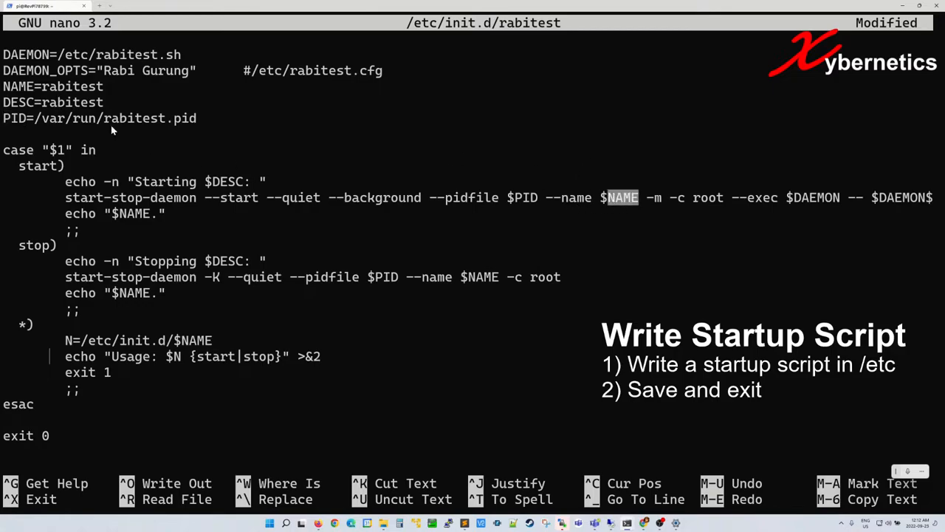
pyautogui.moveTo(685, 204)
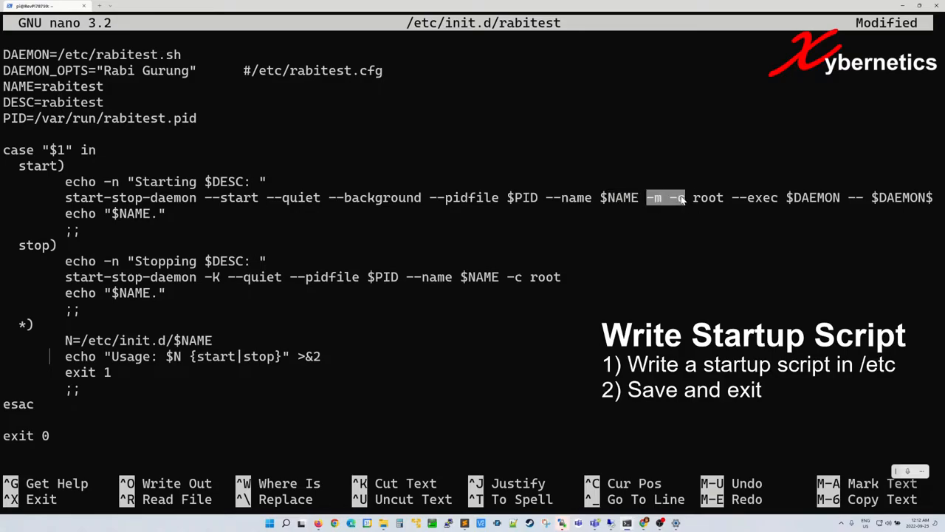
pyautogui.moveTo(706, 207)
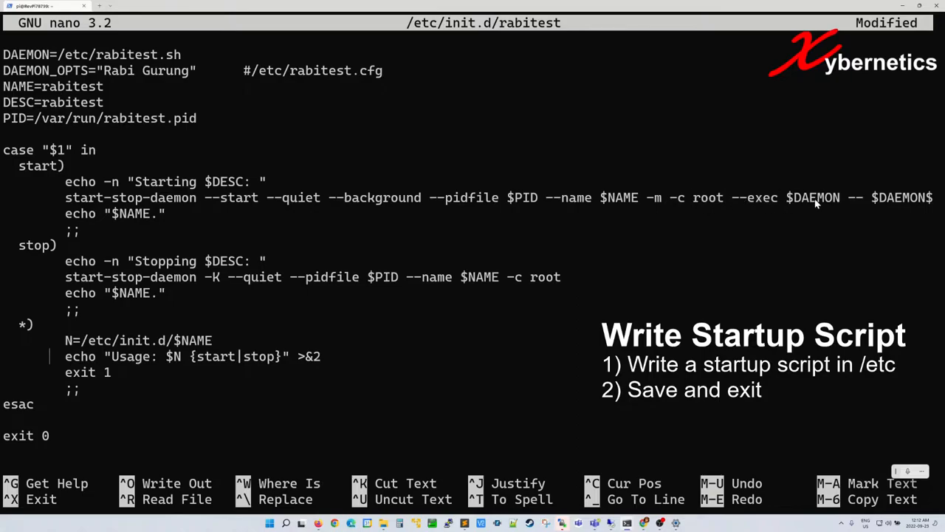
pyautogui.doubleClick(813, 198)
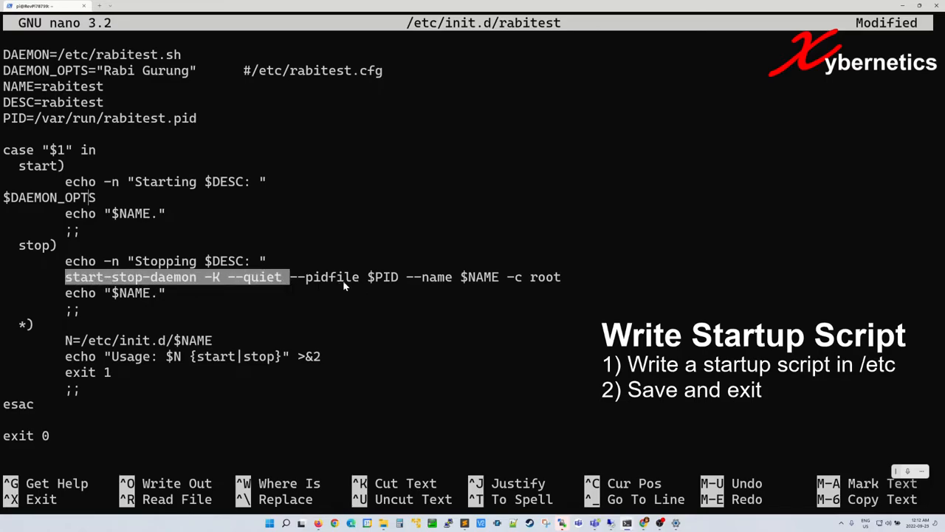
pyautogui.click(384, 277)
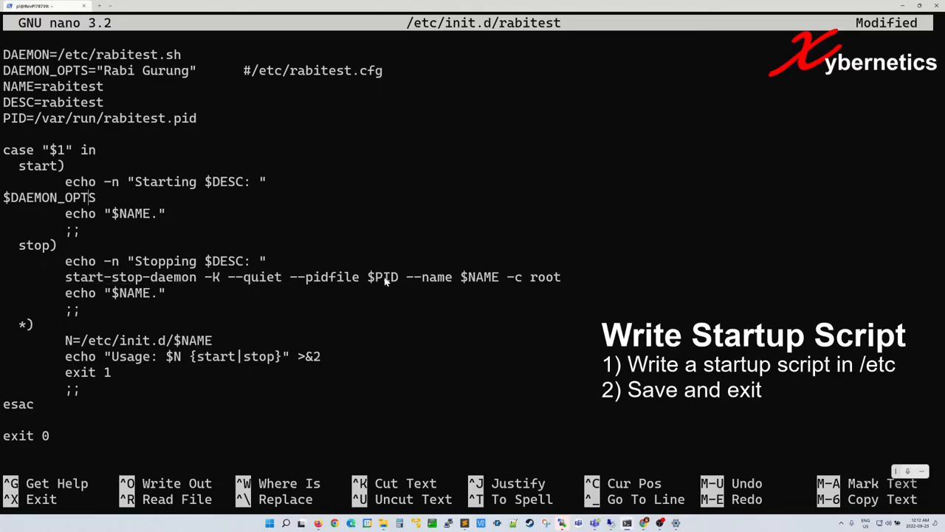
pyautogui.doubleClick(481, 278)
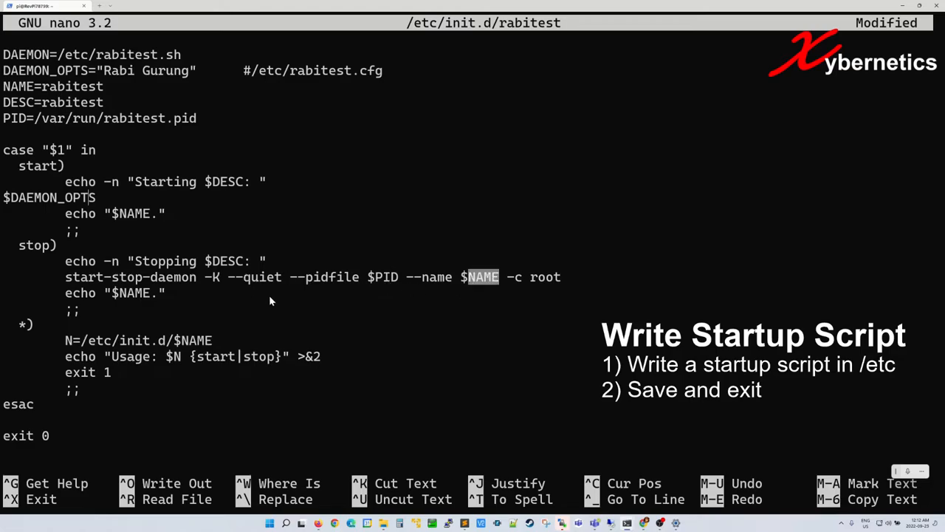
pyautogui.moveTo(36, 328)
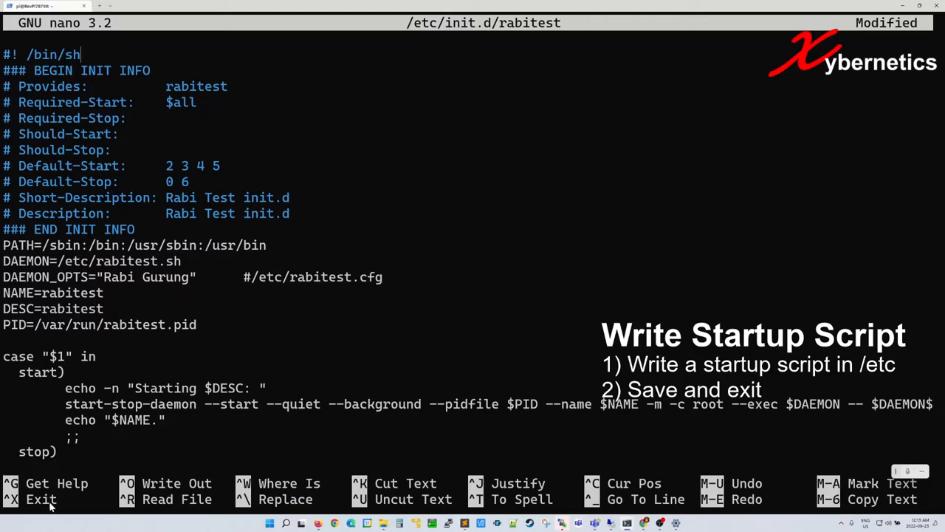
pyautogui.moveTo(258, 312)
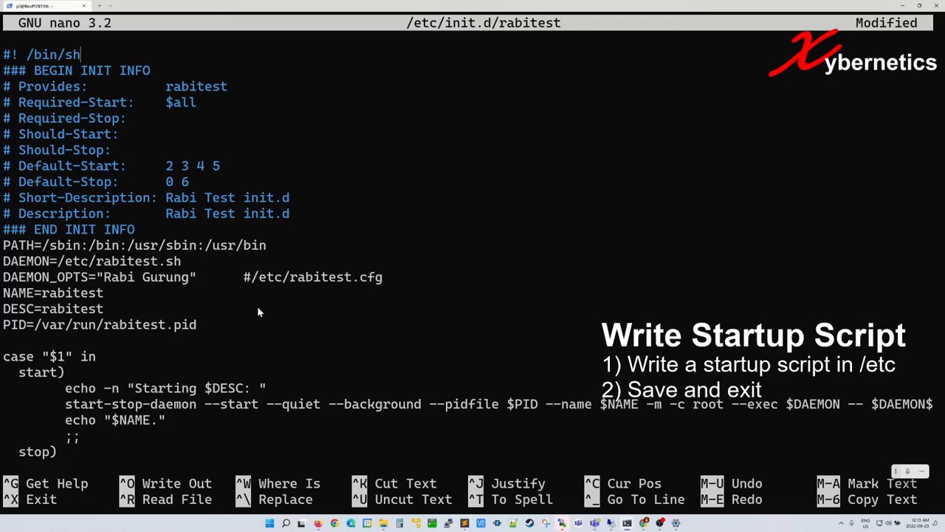
# Save the init script and exit nano.
pyautogui.press('ctrl+x')
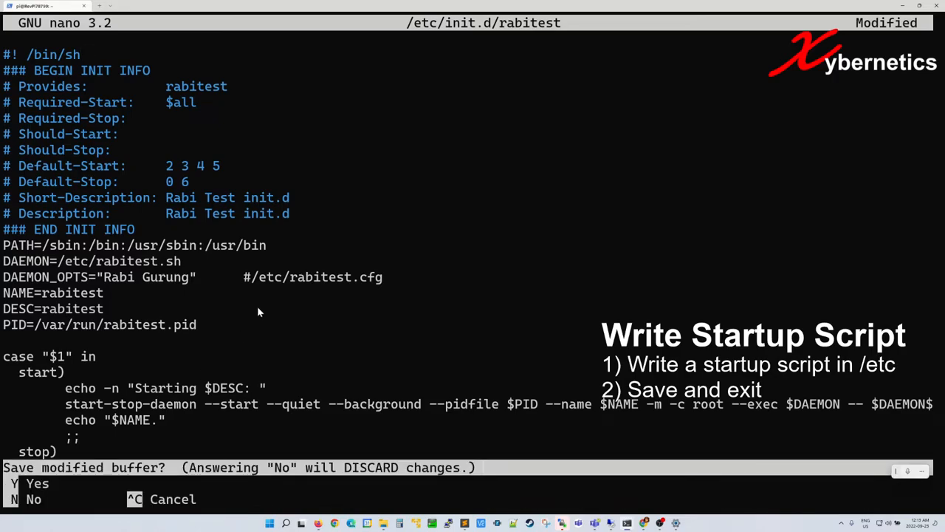
pyautogui.press('y')
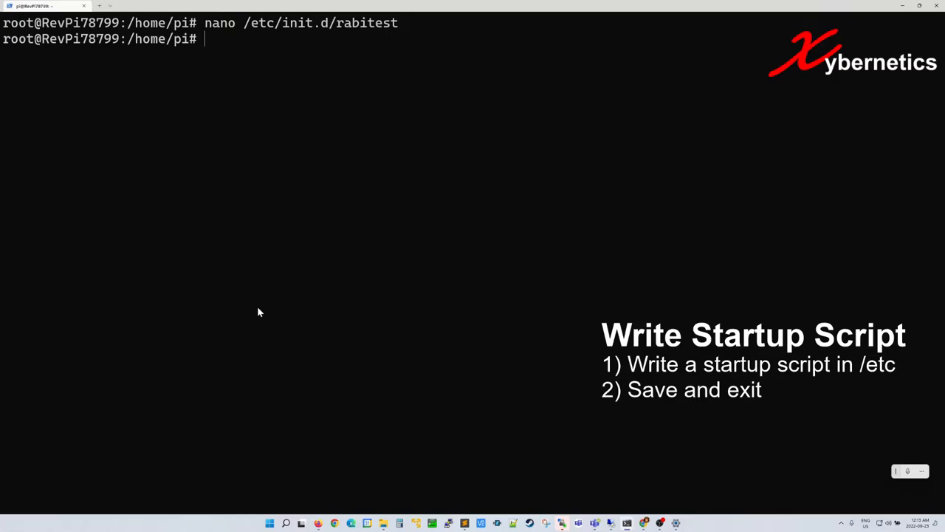
# Print /etc/init.d/rabitest with cat to confirm its contents.
pyautogui.write('cat /etc/')
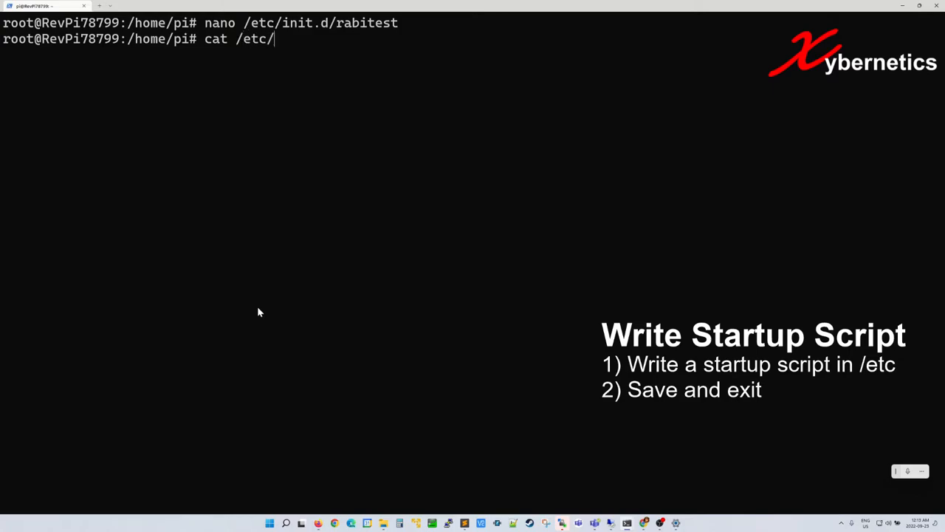
pyautogui.write('init')
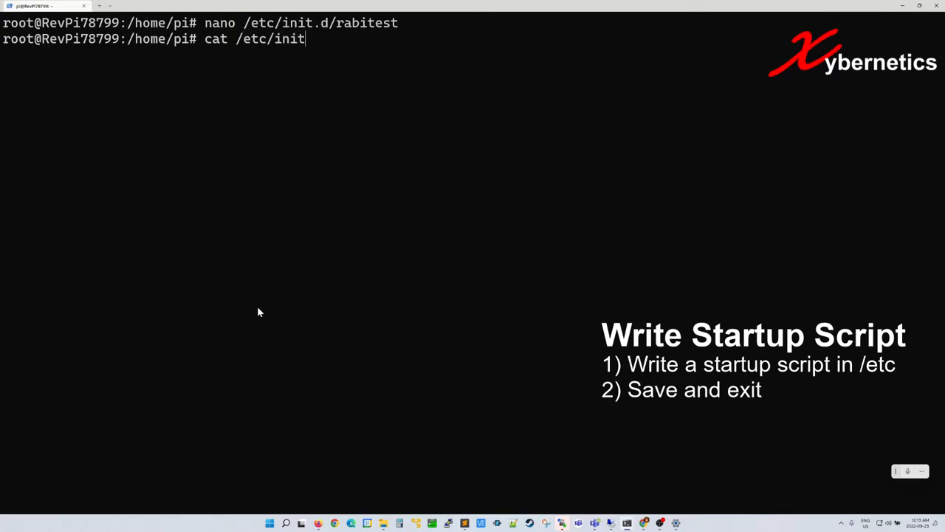
pyautogui.write('.d/ra')
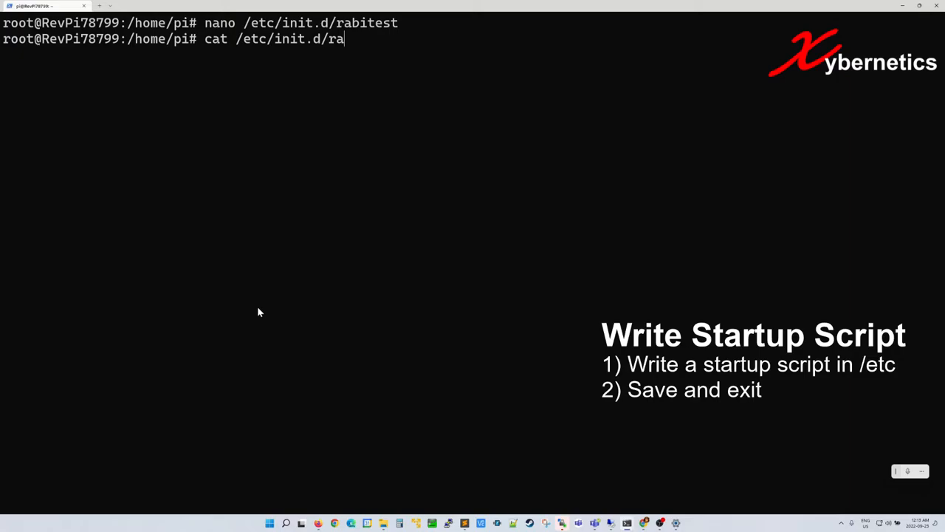
pyautogui.write('bi')
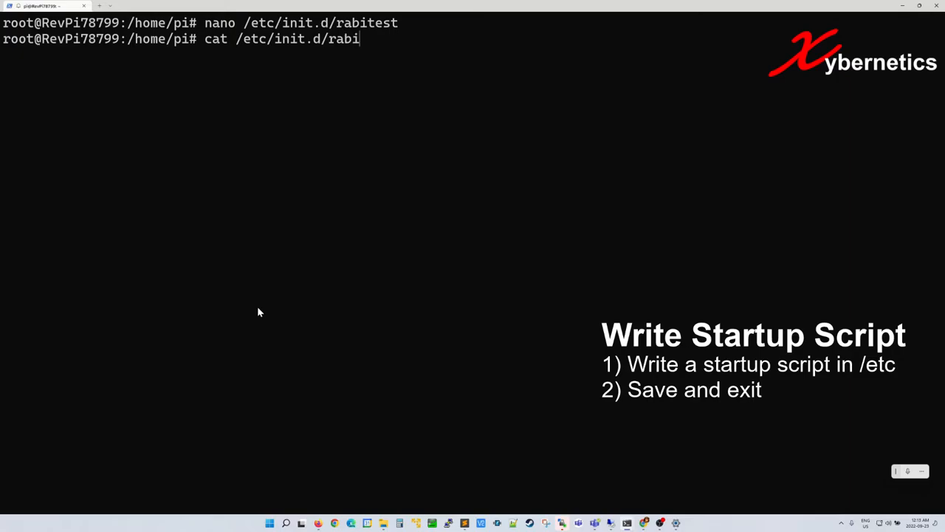
pyautogui.write('test')
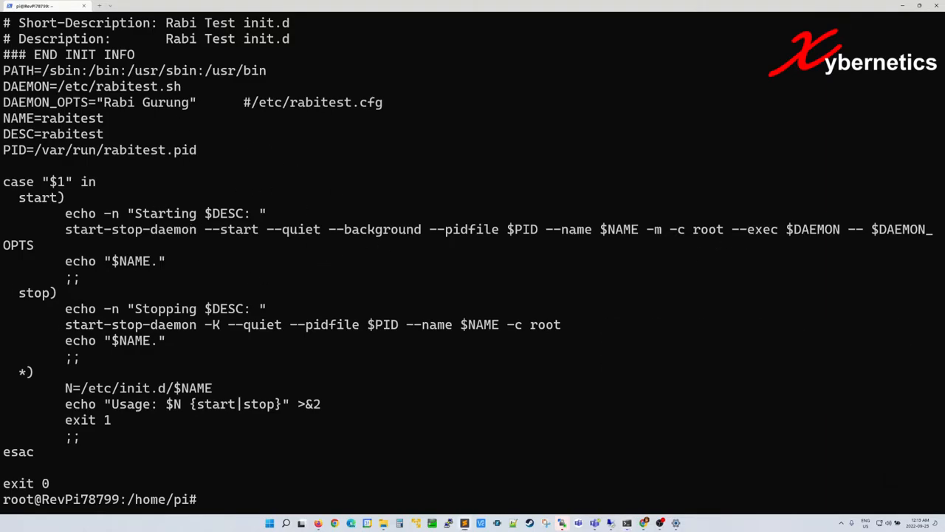
pyautogui.moveTo(722, 310)
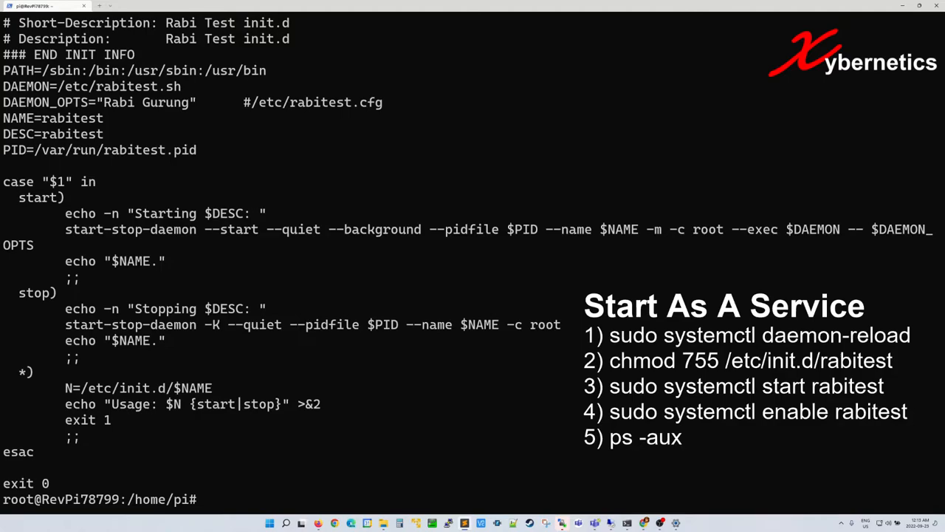
# Reload systemd definitions and set /etc/init.d/rabitest to 755.
pyautogui.write('sudo systemctl daemon-reload')
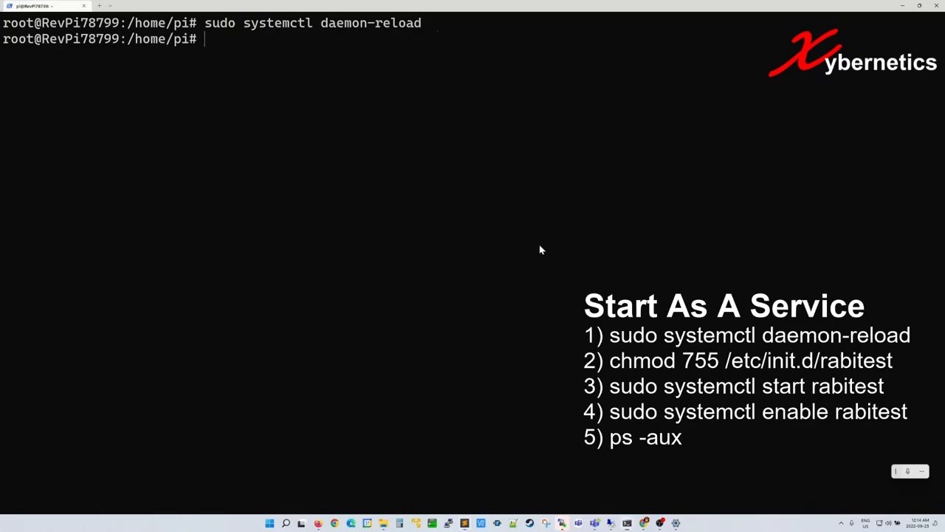
pyautogui.write('chmod 755 /etc/init.d/rabitest')
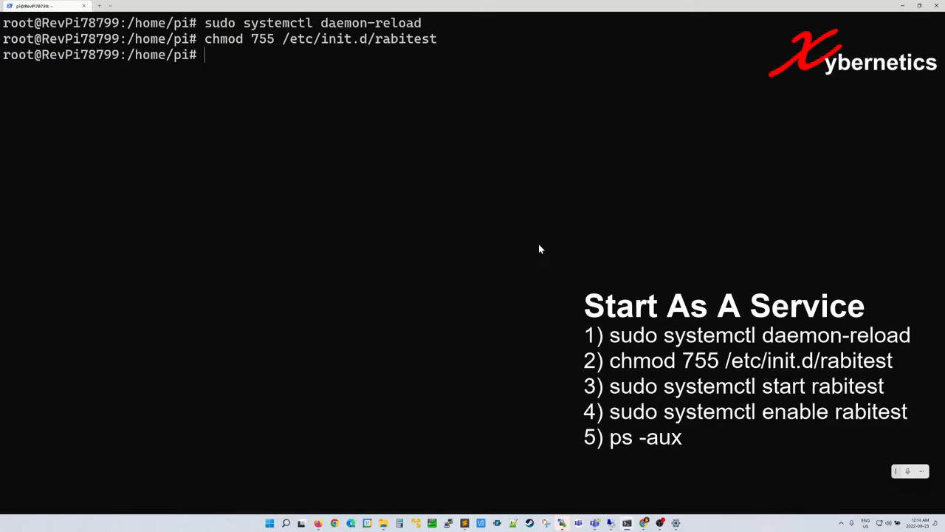
# List /etc/init.d/rabitest with ls -al to confirm rwxr-xr-x.
pyautogui.write('ls')
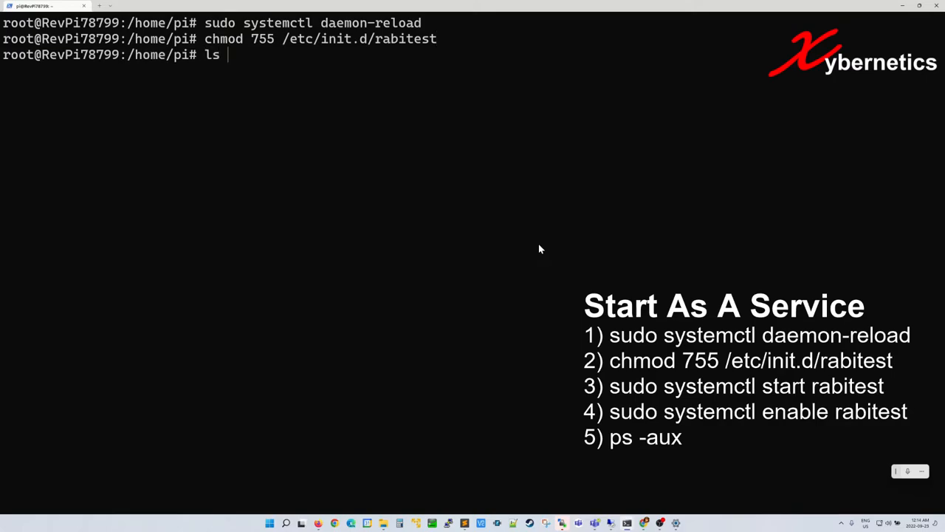
pyautogui.write('-al /')
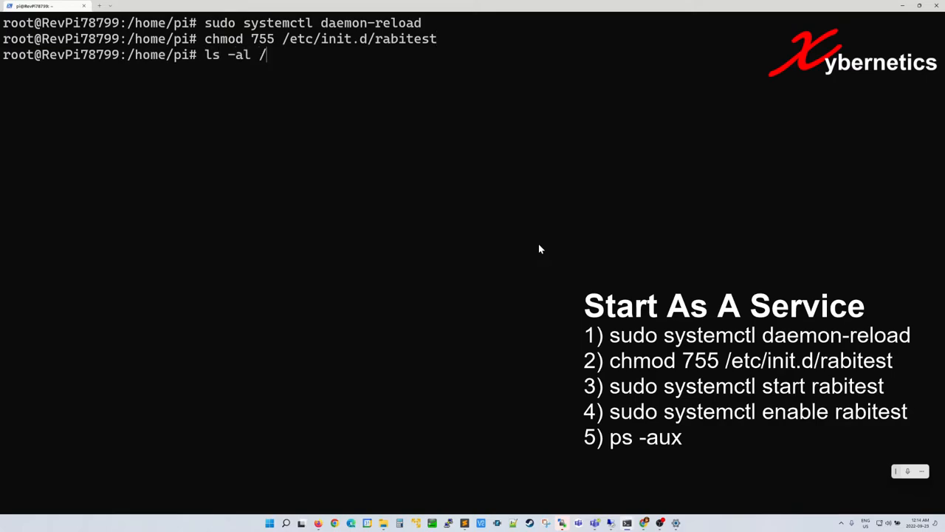
pyautogui.write('etc/init')
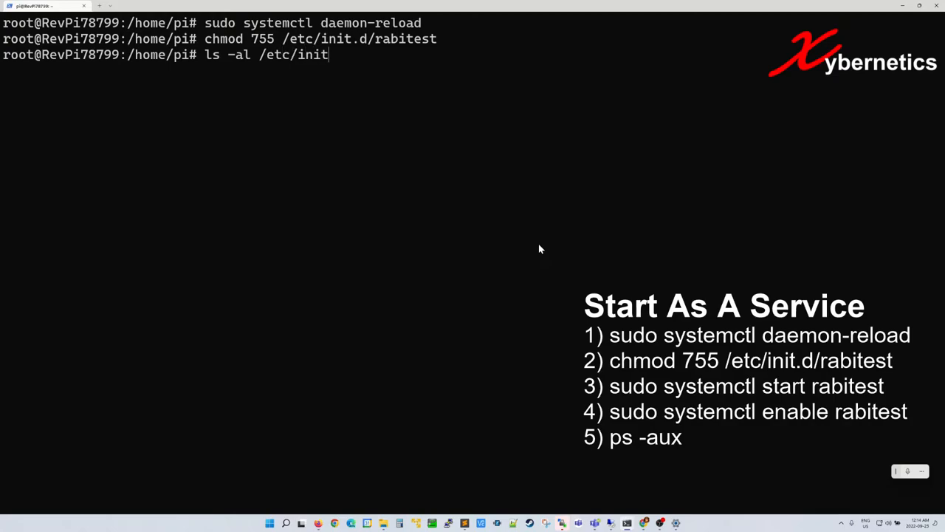
pyautogui.write('.d/rabitest')
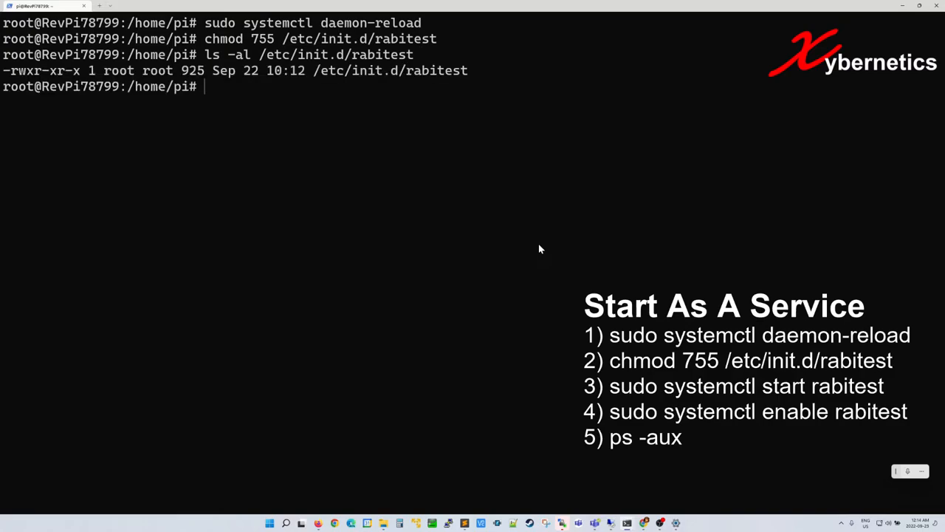
pyautogui.doubleClick(22, 71)
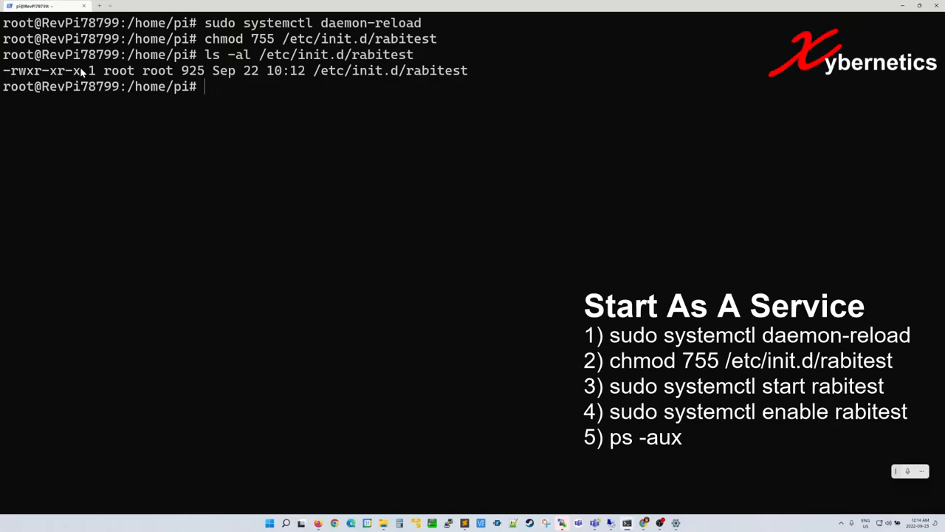
pyautogui.moveTo(783, 285)
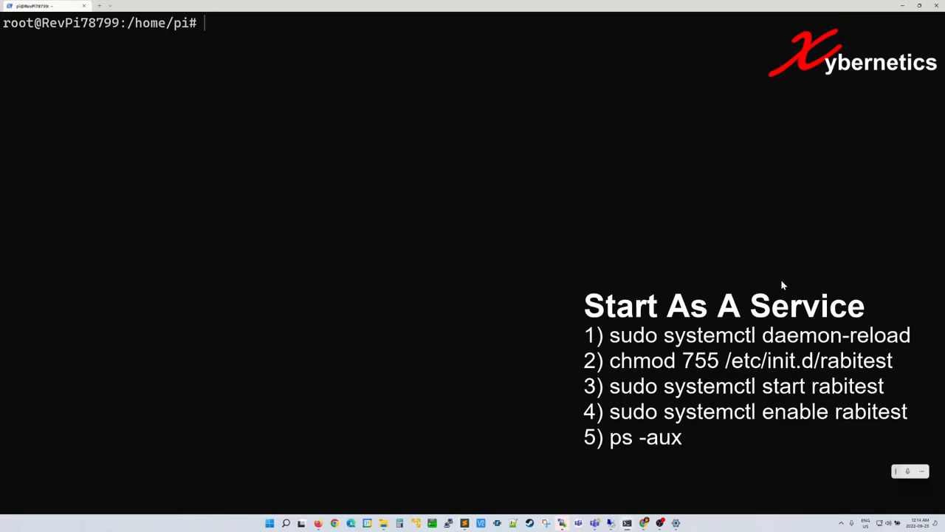
# Start and enable the rabitest service with systemctl.
pyautogui.write('sudo systemctl start rabitest')
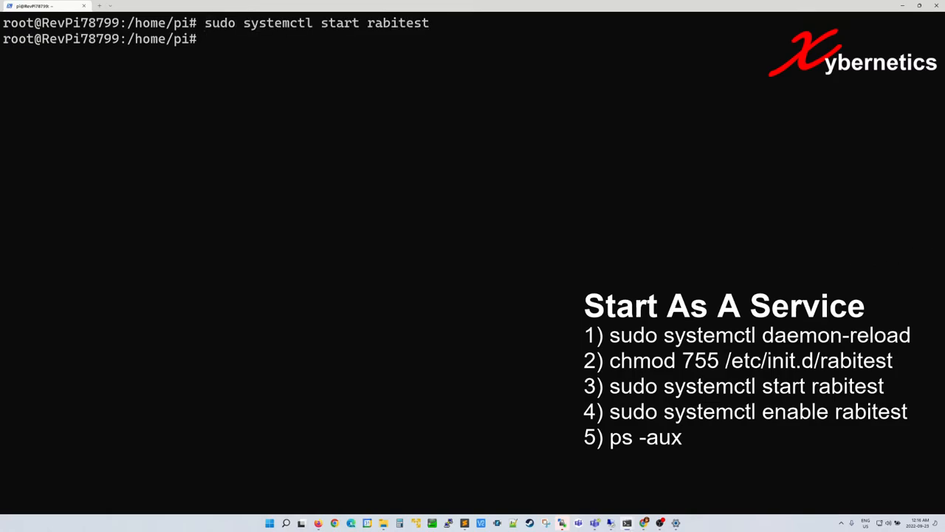
pyautogui.write('sudo systemctl enable rabitest')
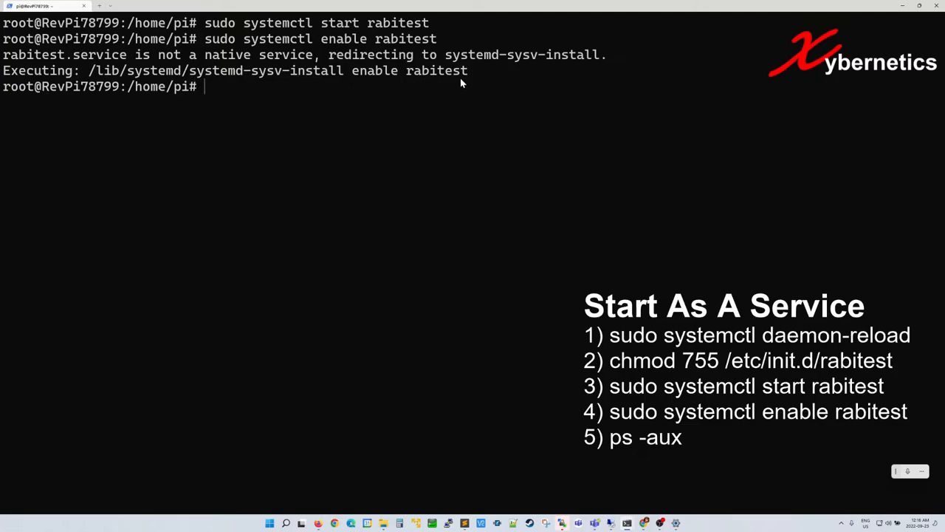
# Run ps -aux and locate the running /etc/rabitest.sh process.
pyautogui.write('ps -')
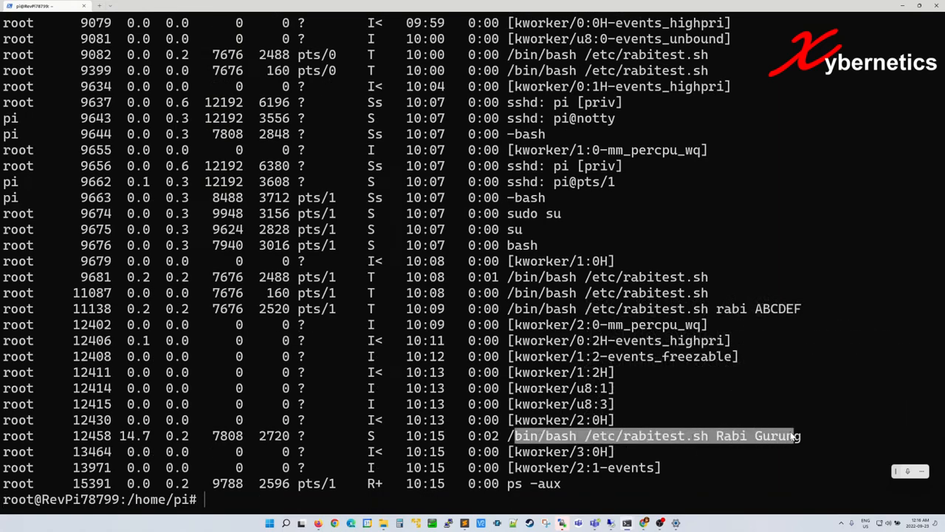
pyautogui.click(788, 359)
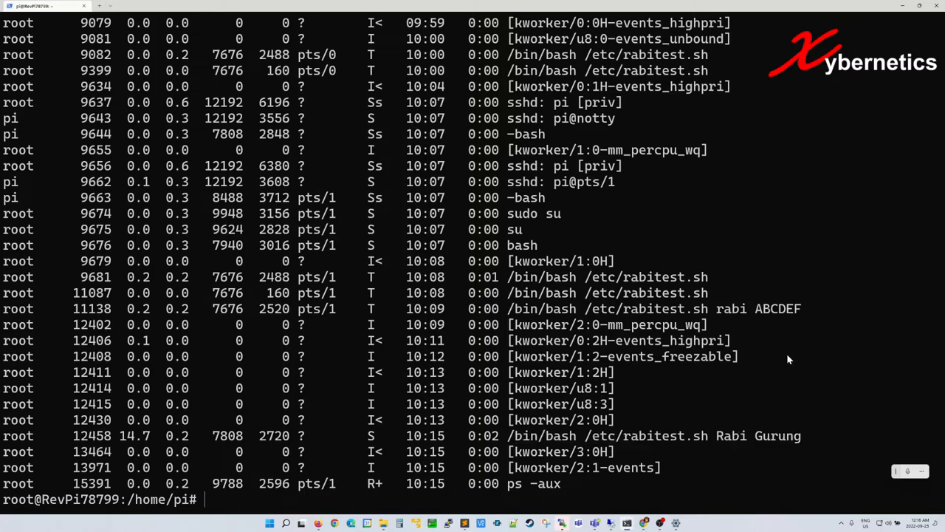
pyautogui.moveTo(794, 345)
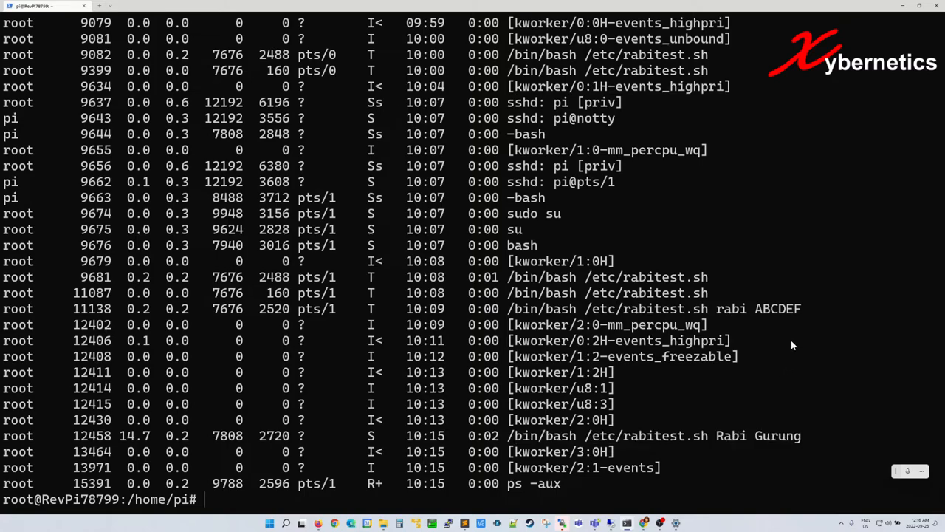
# Reboot the Raspberry Pi with sudo reboot.
pyautogui.write('sudo')
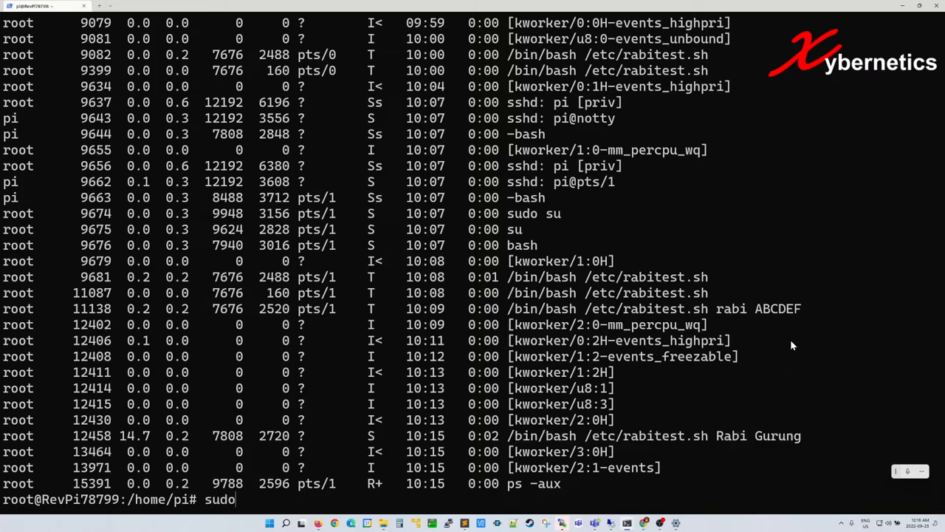
pyautogui.write('reboot')
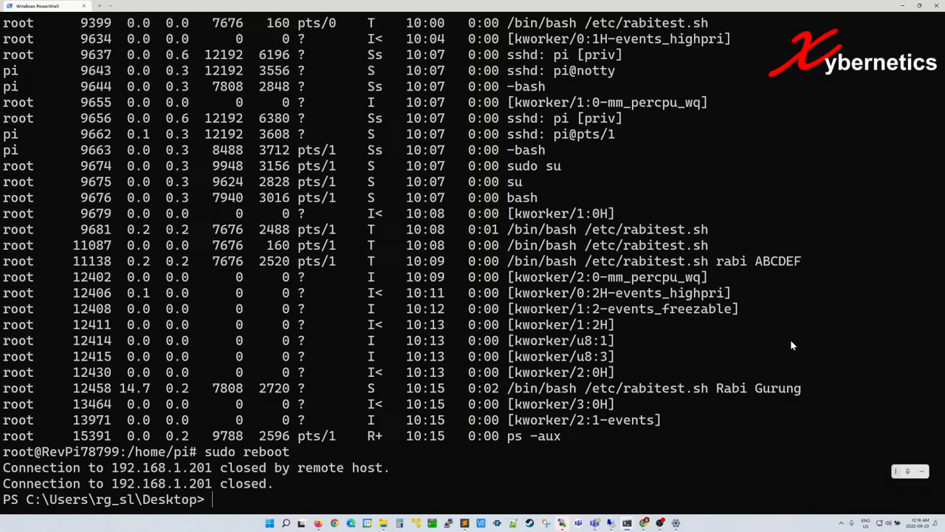
pyautogui.moveTo(543, 407)
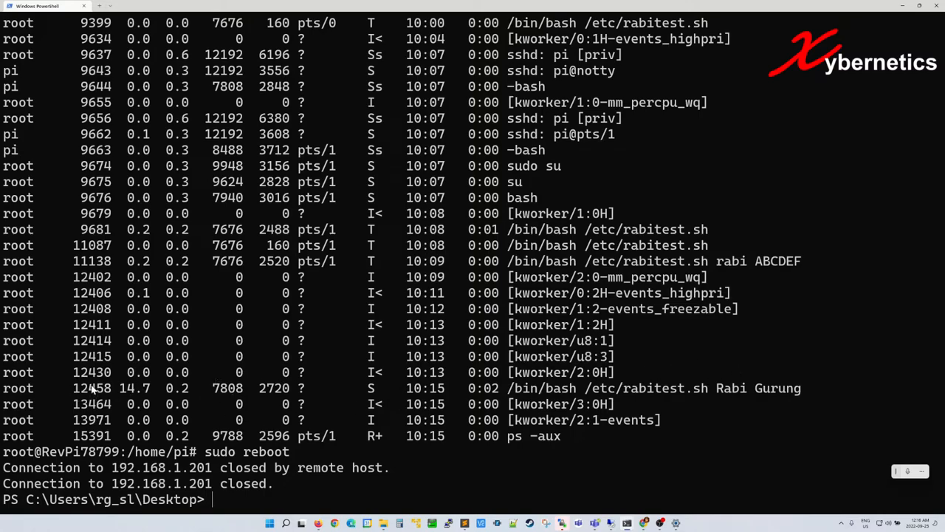
pyautogui.moveTo(100, 397)
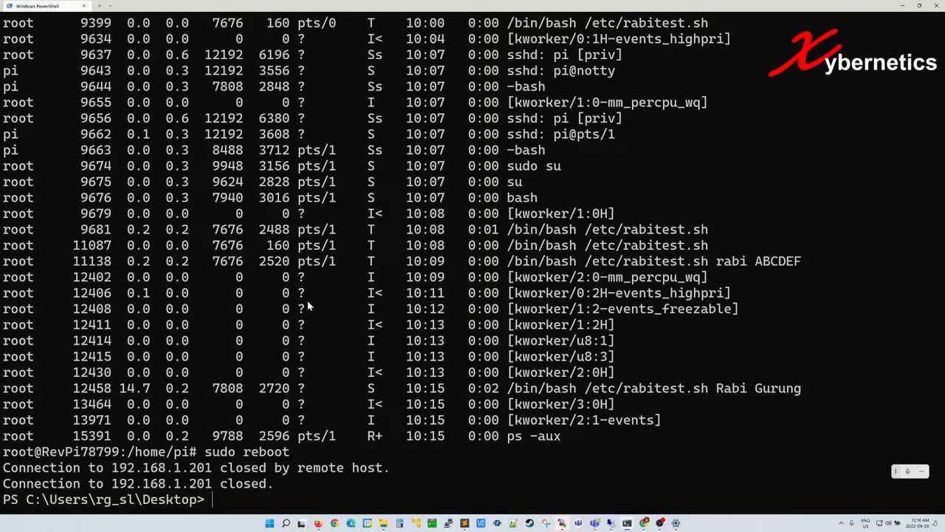
pyautogui.moveTo(583, 283)
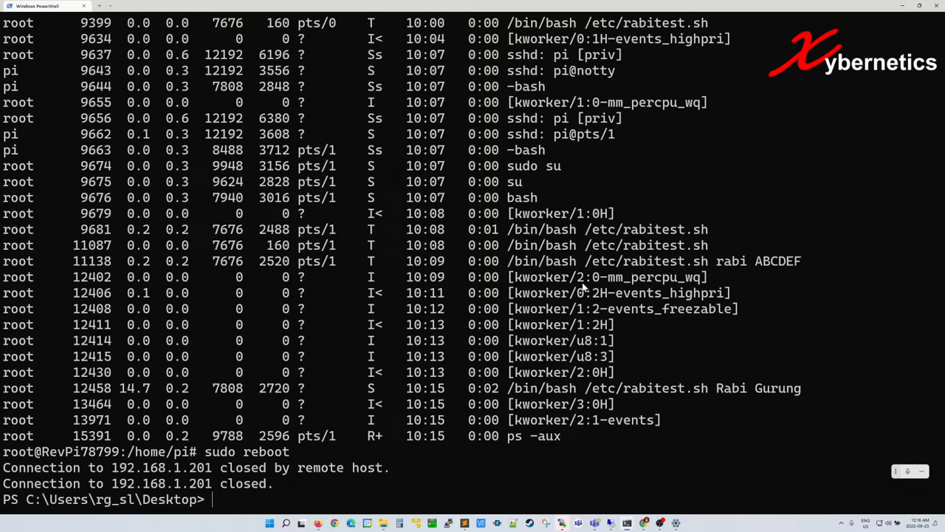
pyautogui.write('ssh pi@192.168.1.201')
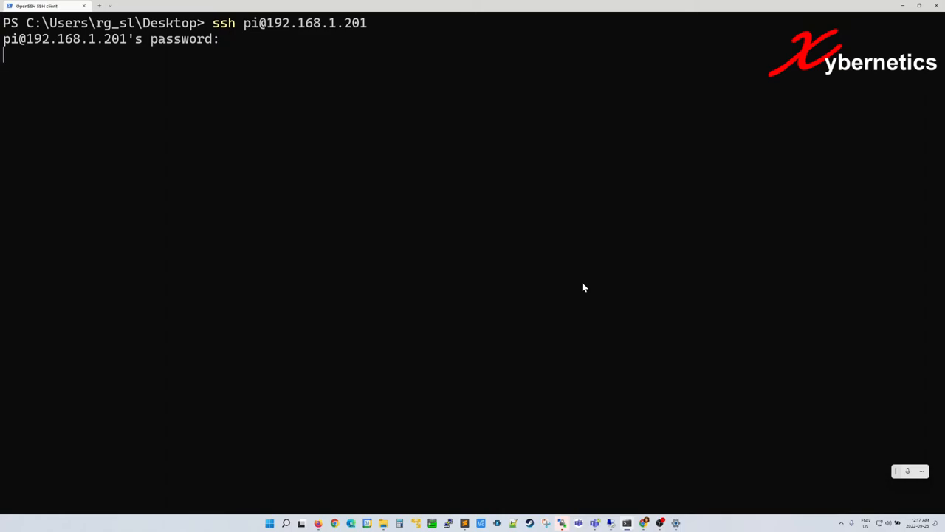
pyautogui.write('sudo')
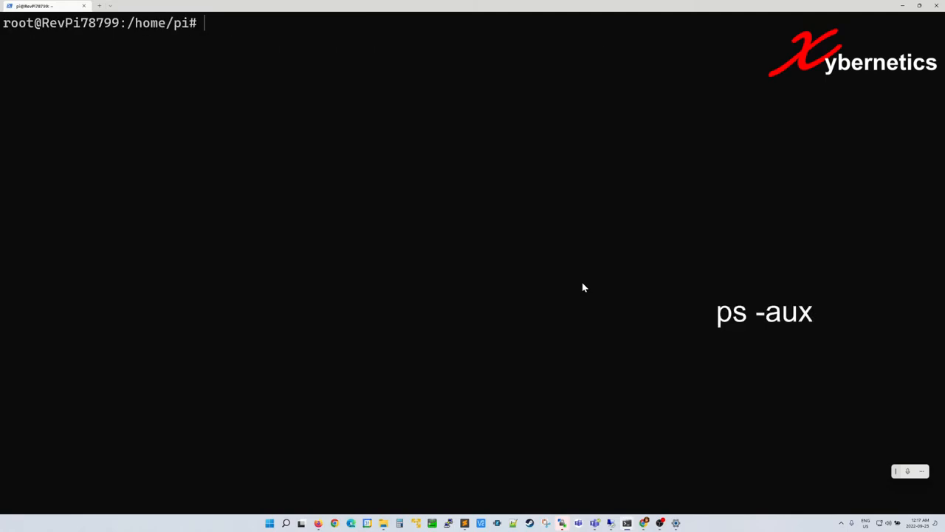
pyautogui.write('ps -a')
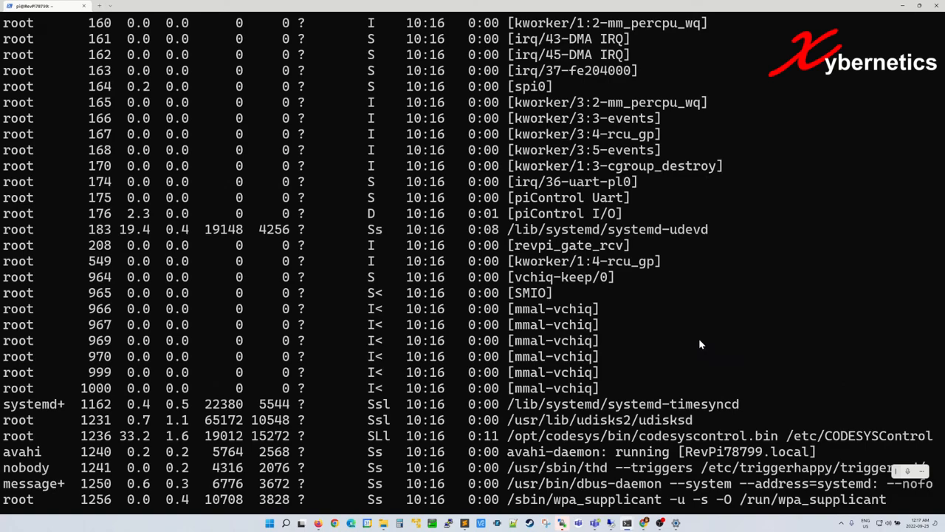
pyautogui.scroll(-3)
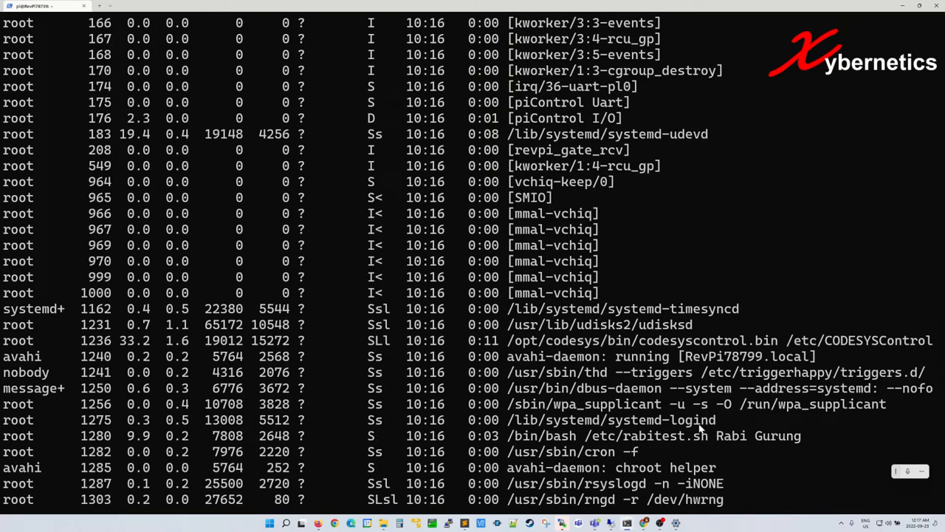
pyautogui.doubleClick(653, 435)
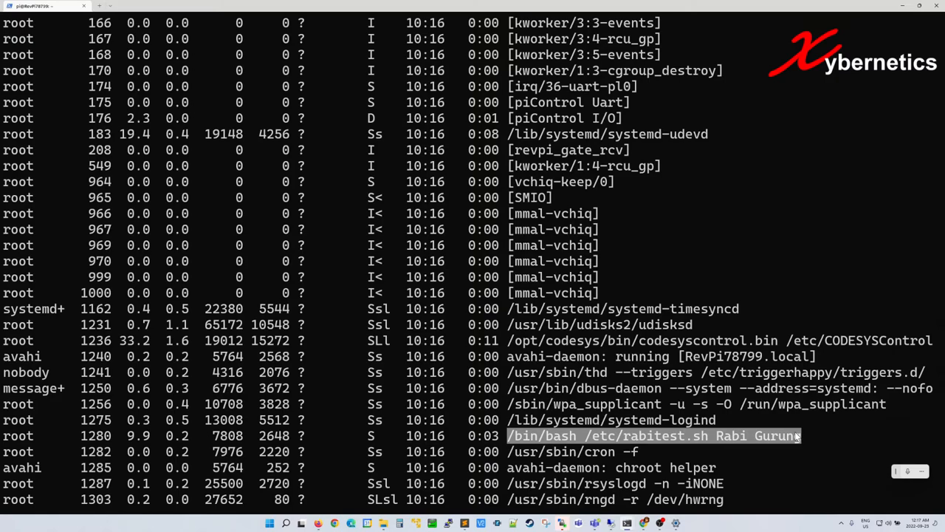
pyautogui.scroll(-3)
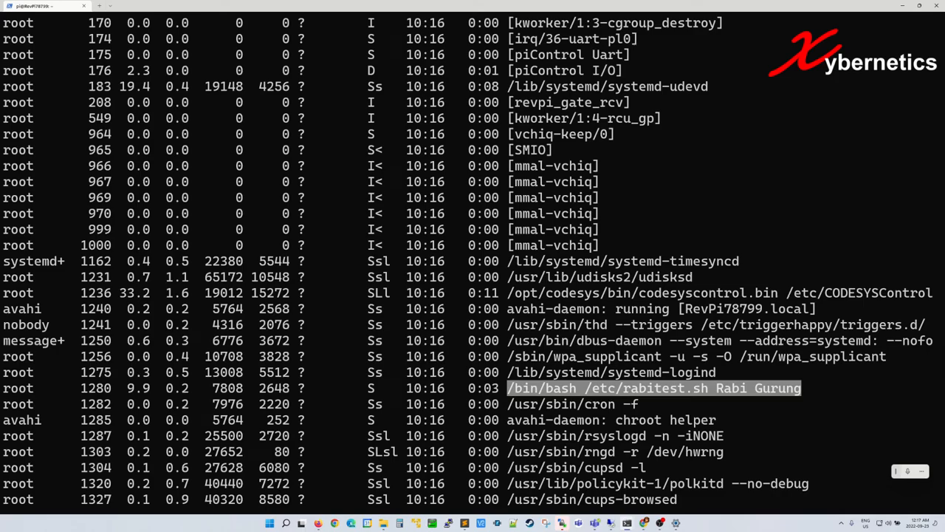
pyautogui.moveTo(642, 298)
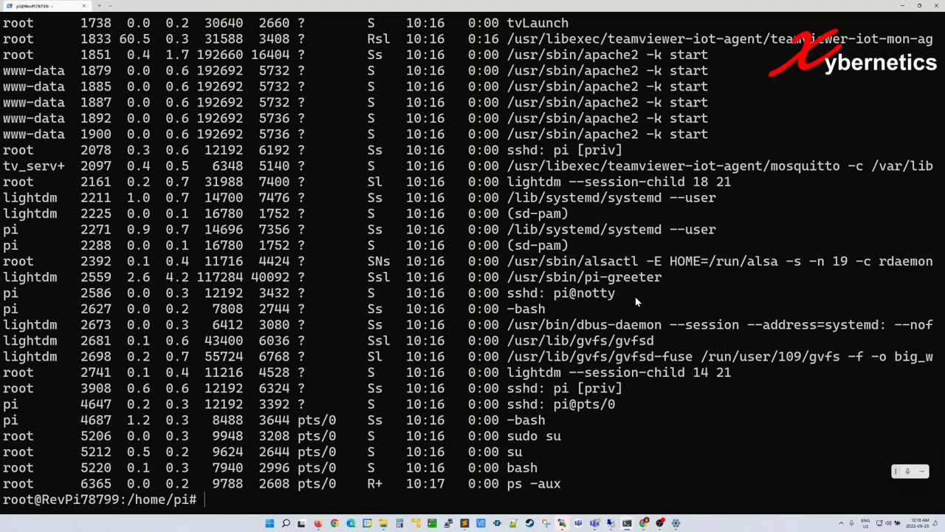
# Review /etc/init.d/rabitest in nano, then cat /var/run/rabitest.pid showing 1280.
pyautogui.write('nano /etc/')
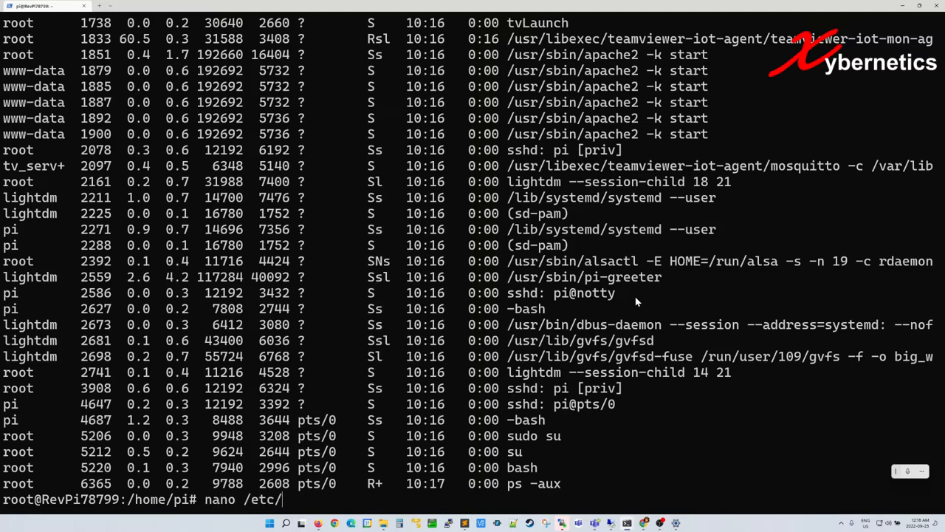
pyautogui.write('init.d')
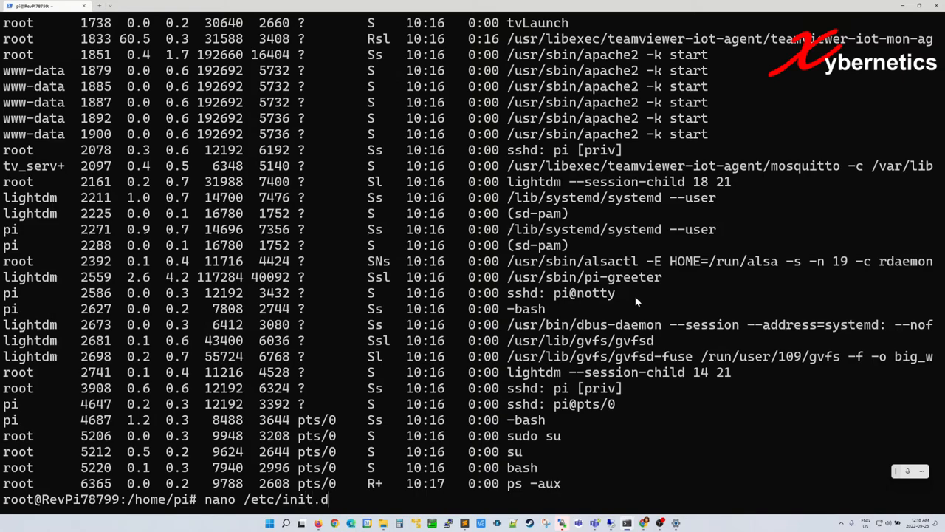
pyautogui.write('rabitest')
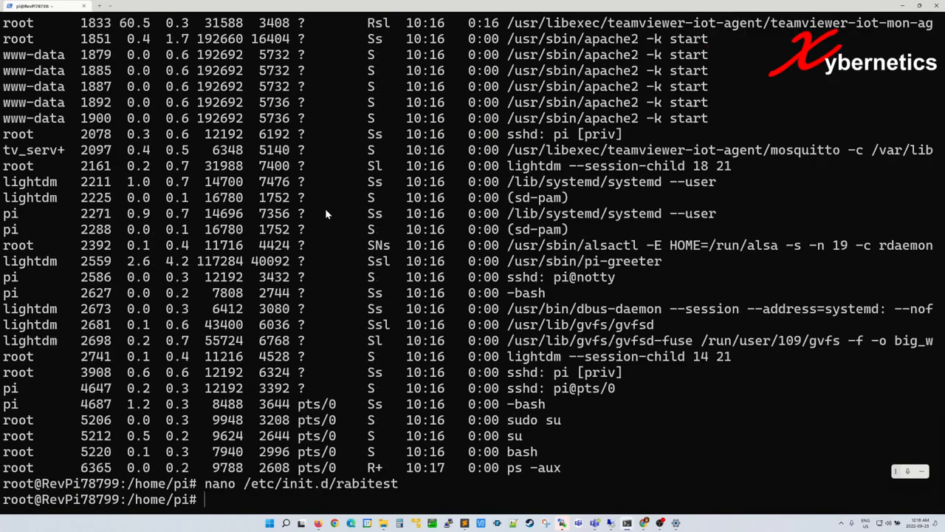
pyautogui.write('cat /var/run/rabitest.pid')
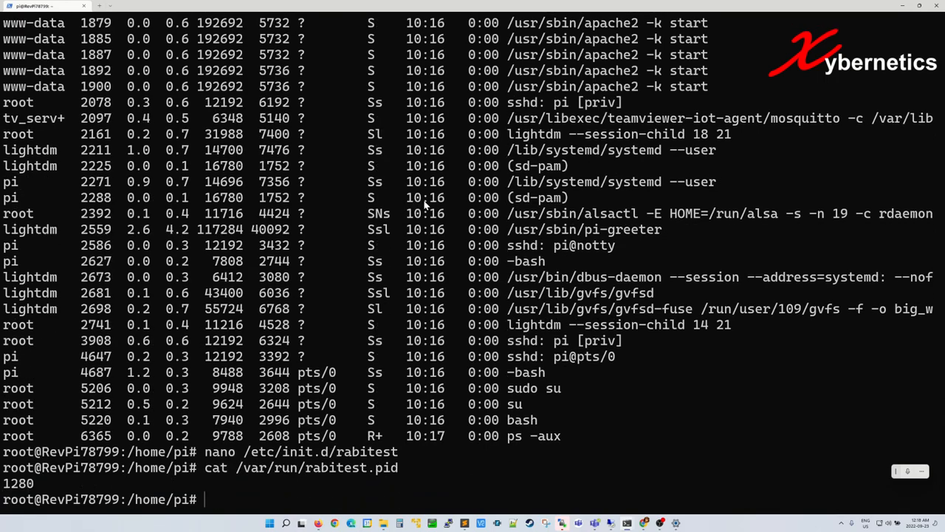
pyautogui.moveTo(6, 484)
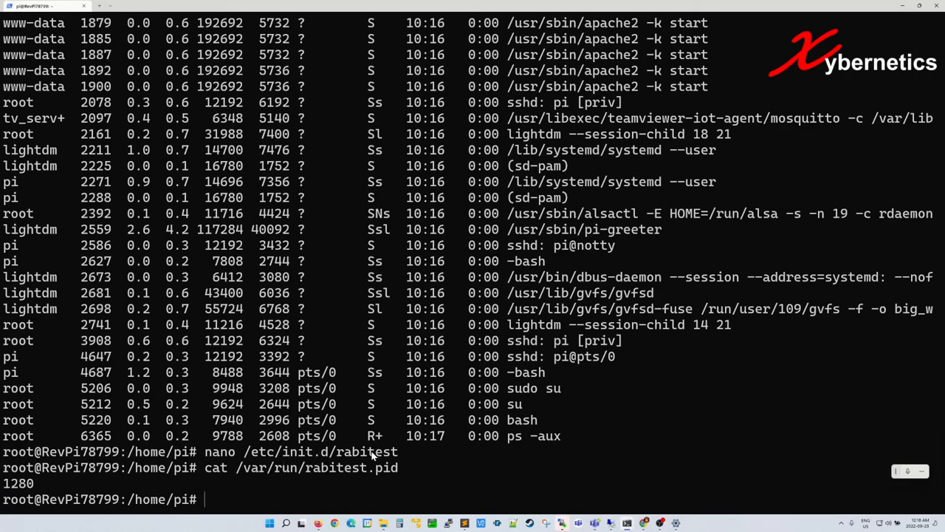
pyautogui.moveTo(307, 479)
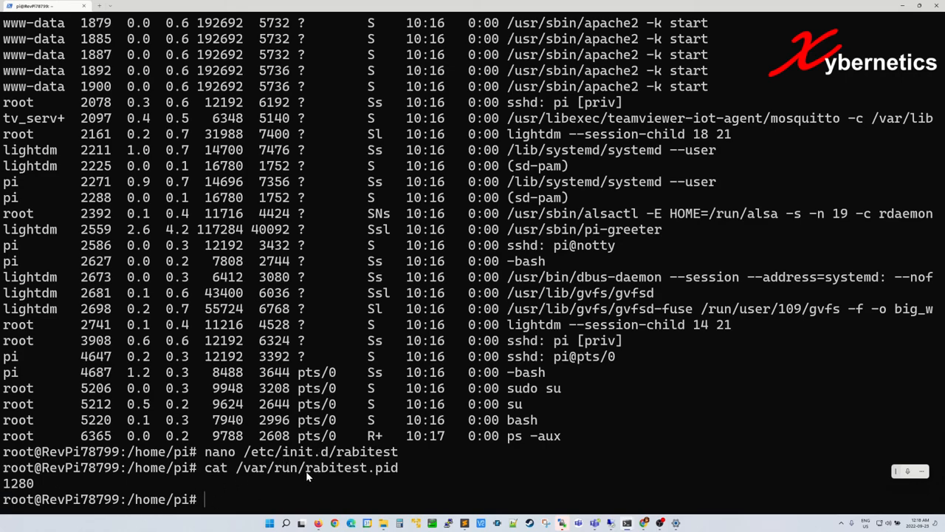
pyautogui.moveTo(178, 496)
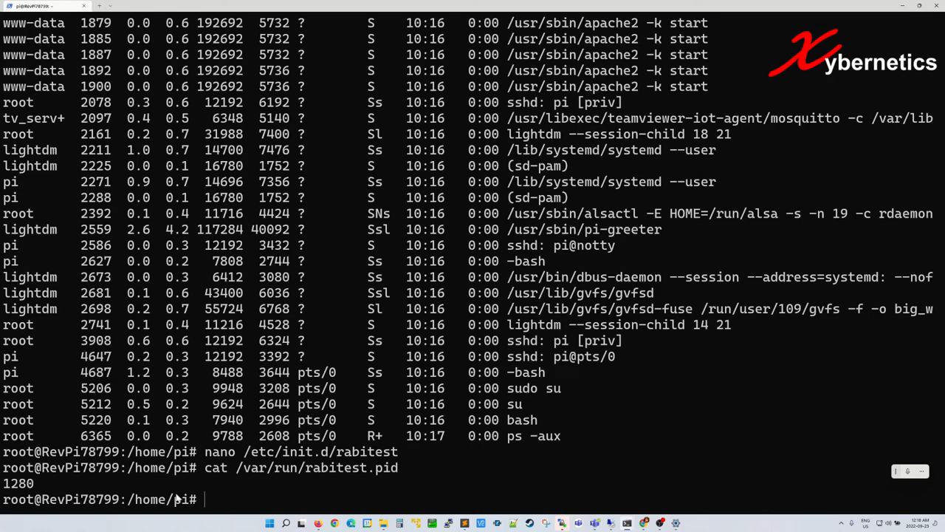